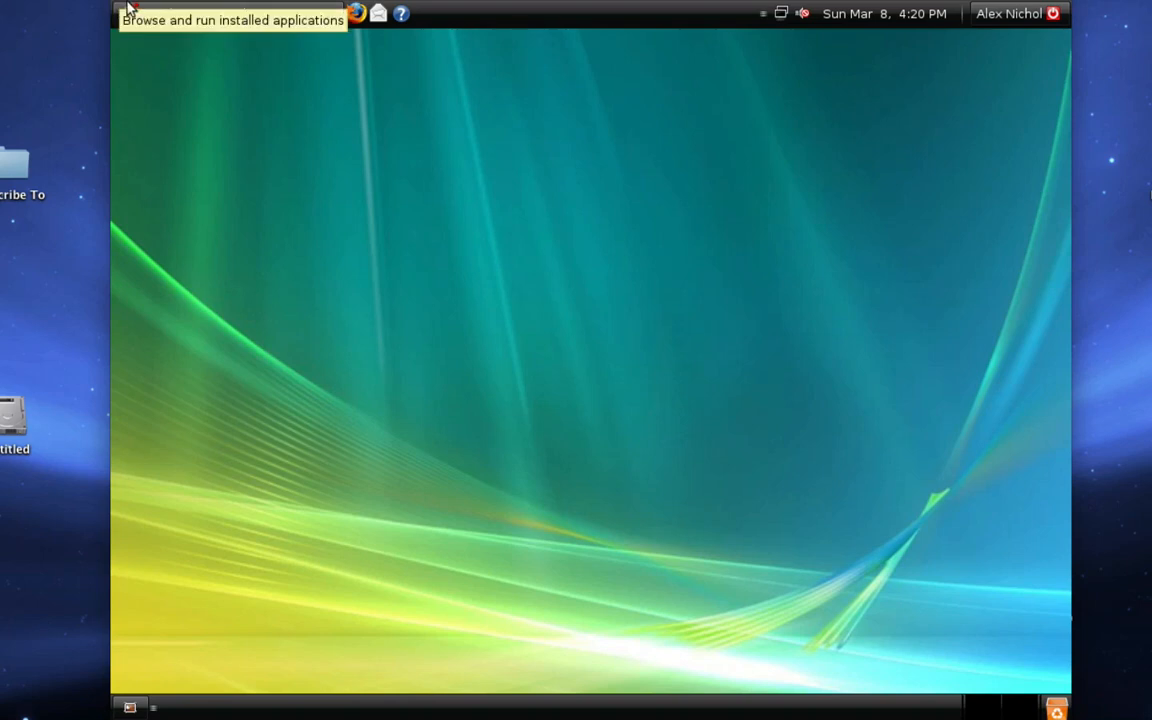
mouse_move(218, 143)
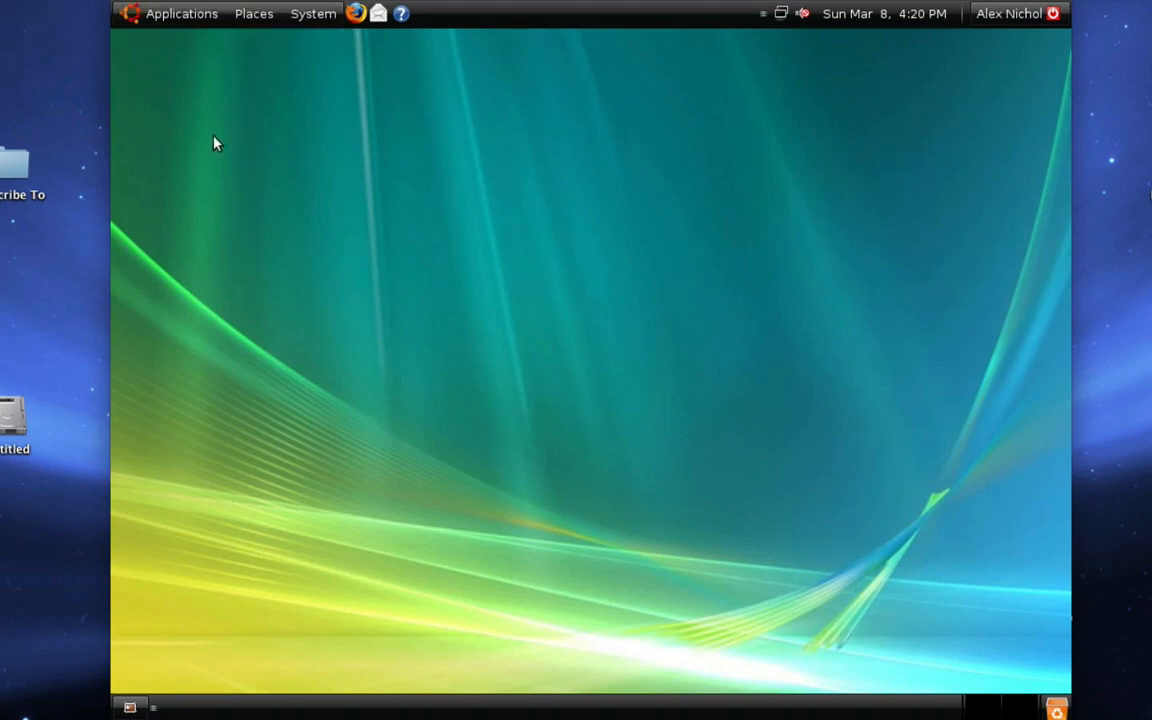
Launch Add/Remove Applications from the menu and scroll the list of all available applications
click(181, 13)
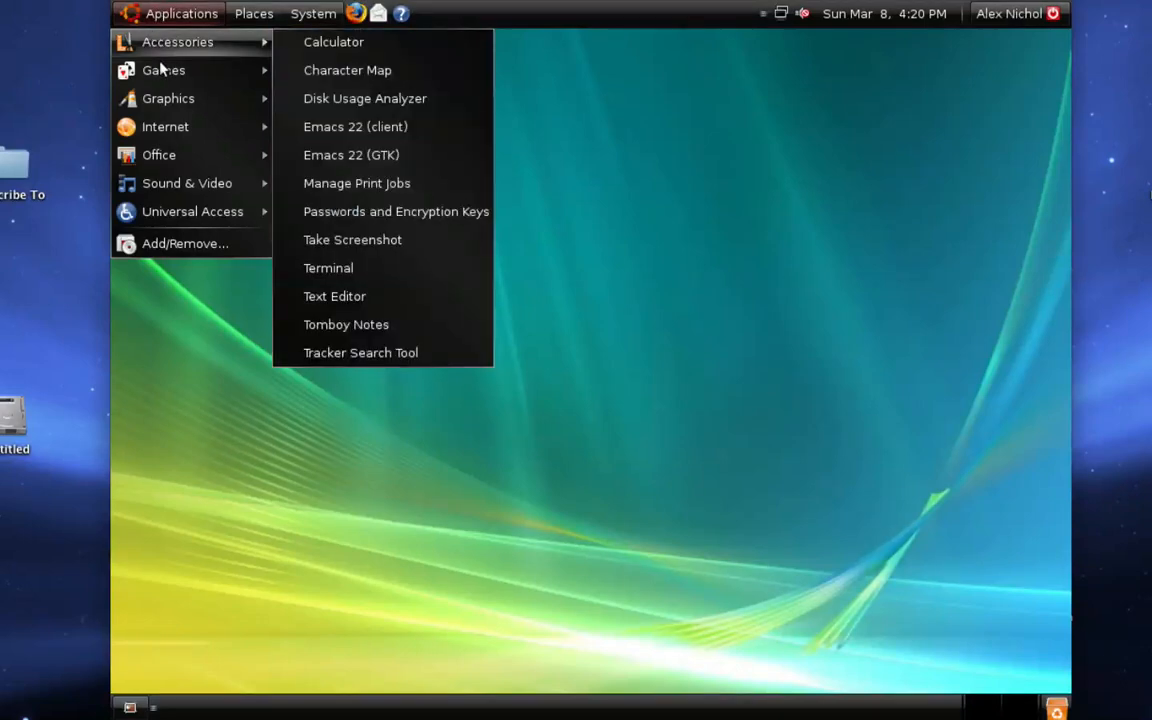
click(185, 243)
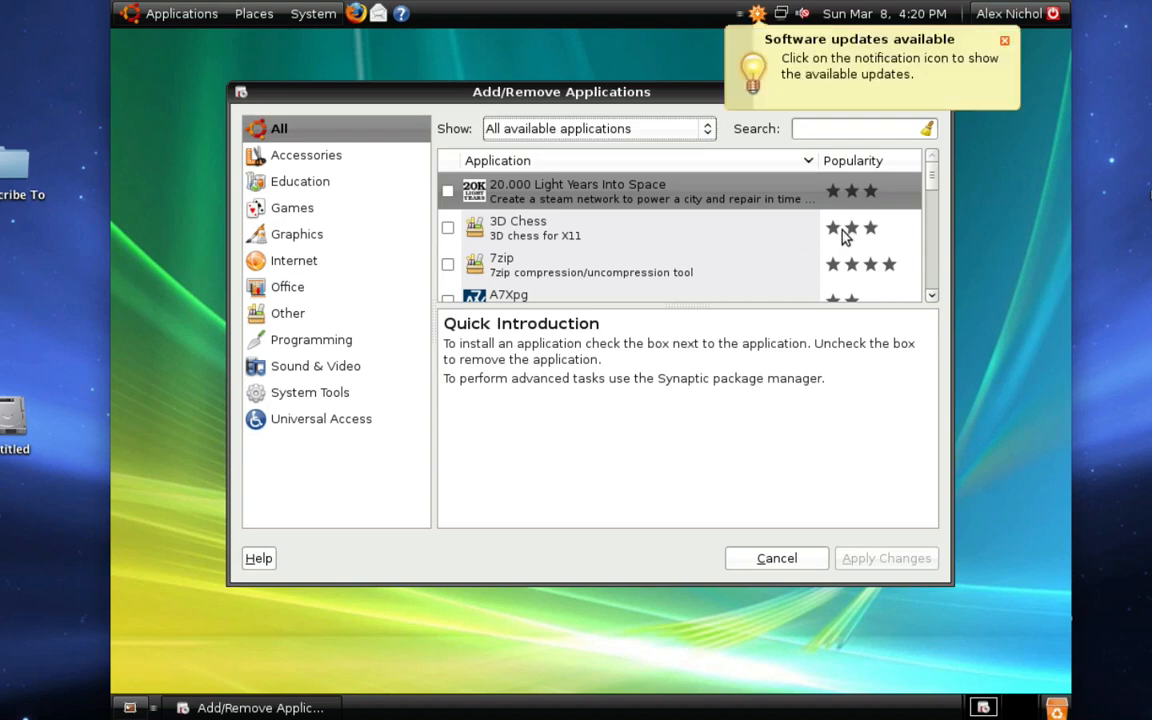
mouse_move(933, 170)
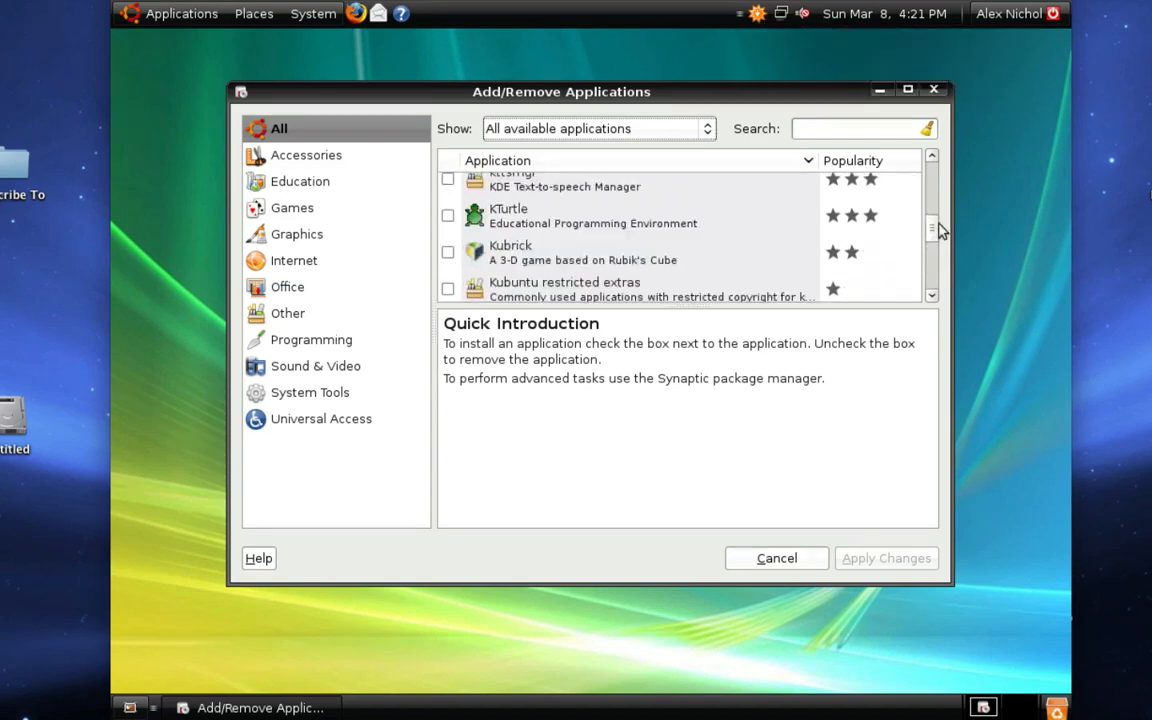
scroll(up, 3)
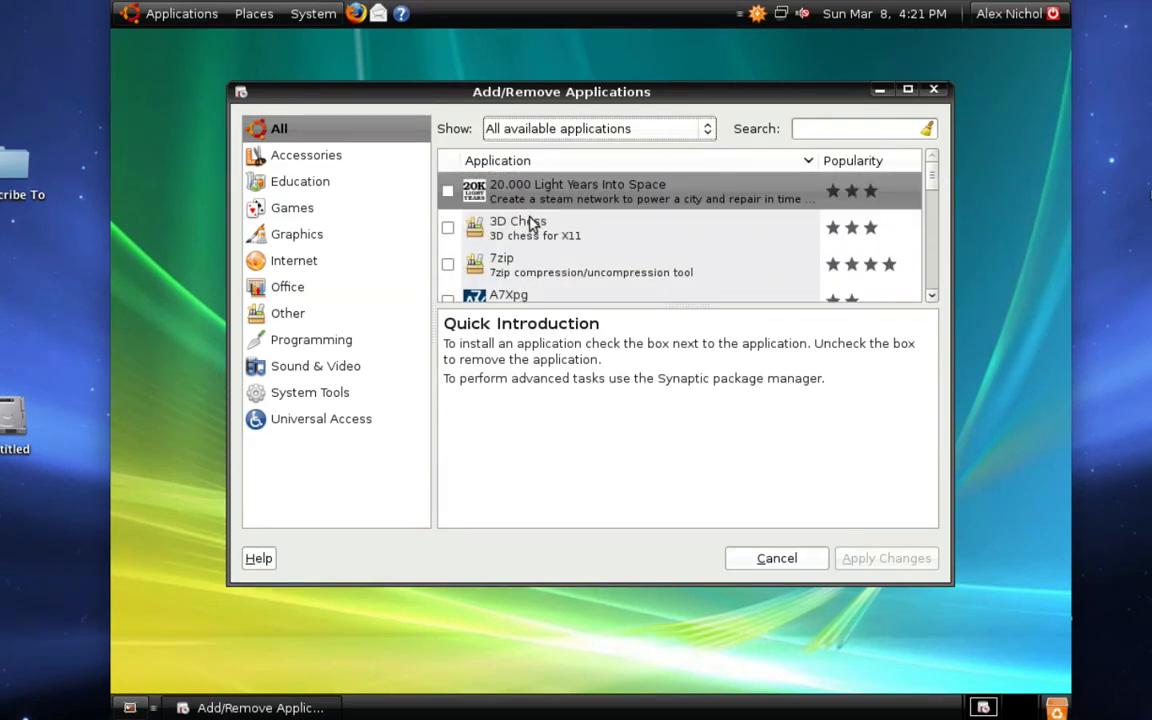
scroll(down, 3)
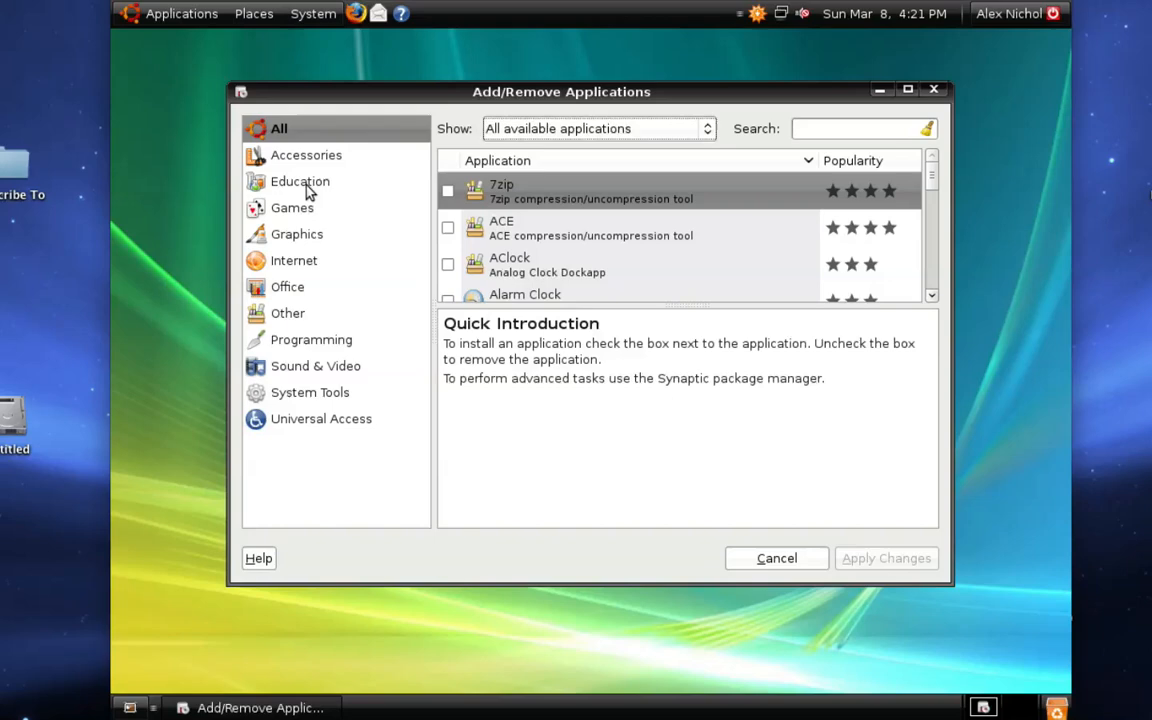
Show all available applications and tick 3D Chess for installation
click(279, 128)
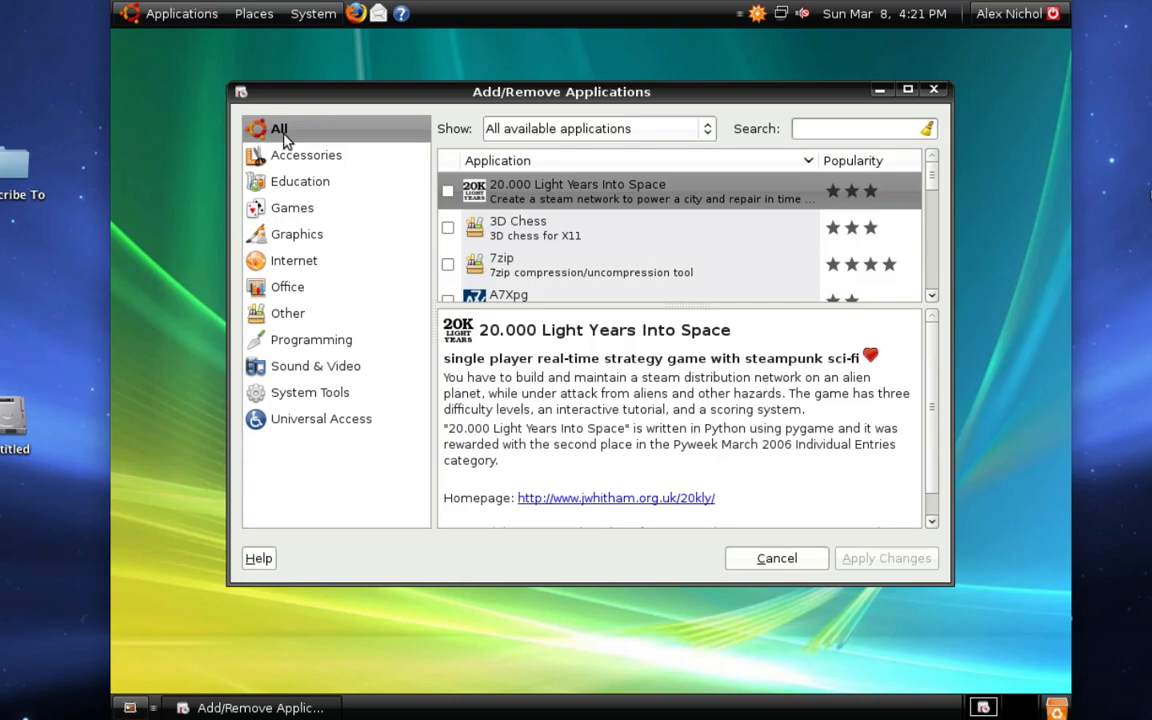
mouse_move(585, 255)
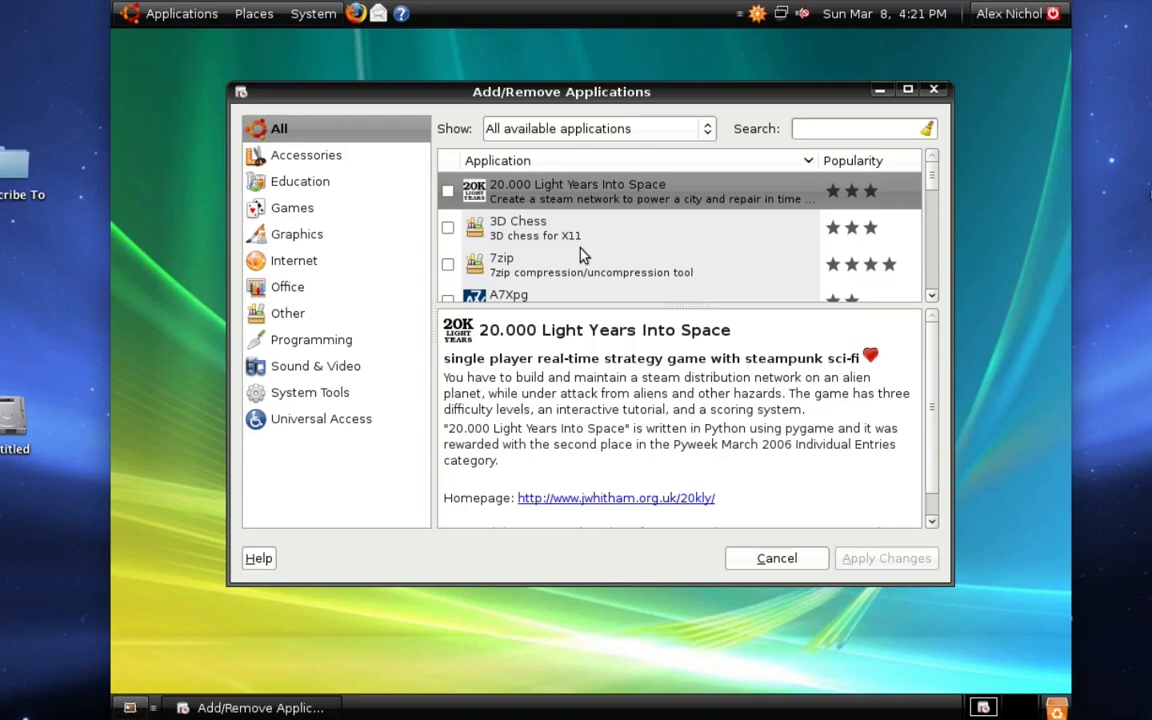
click(448, 227)
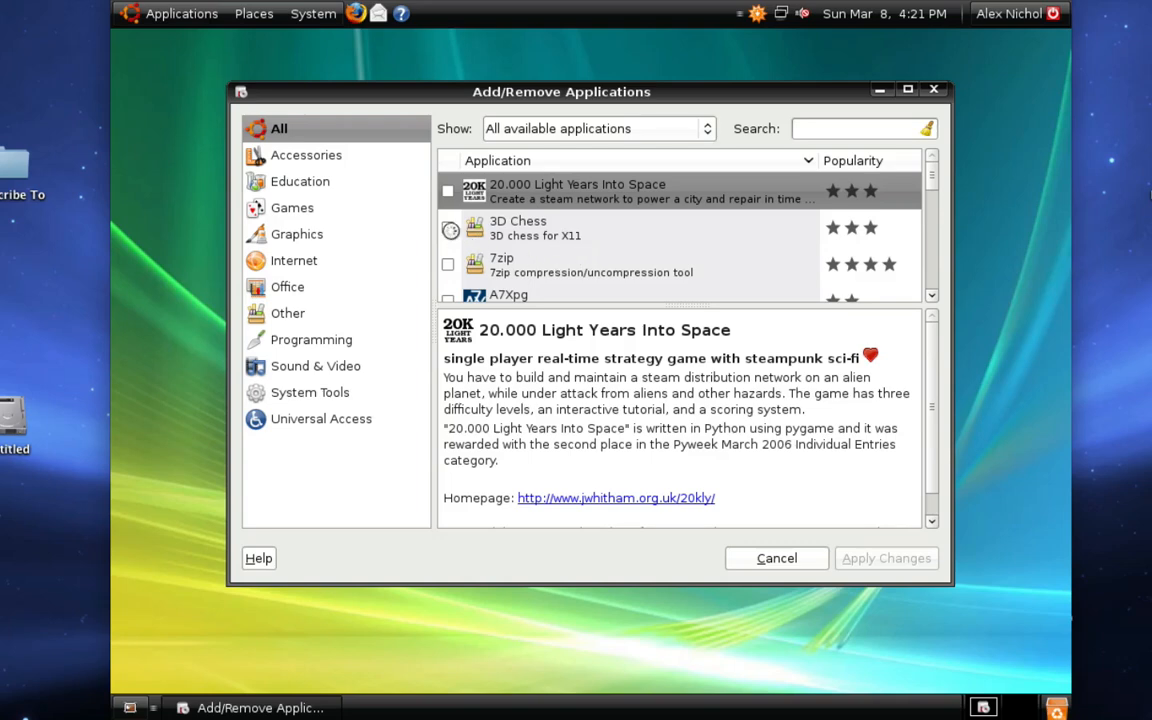
click(447, 227)
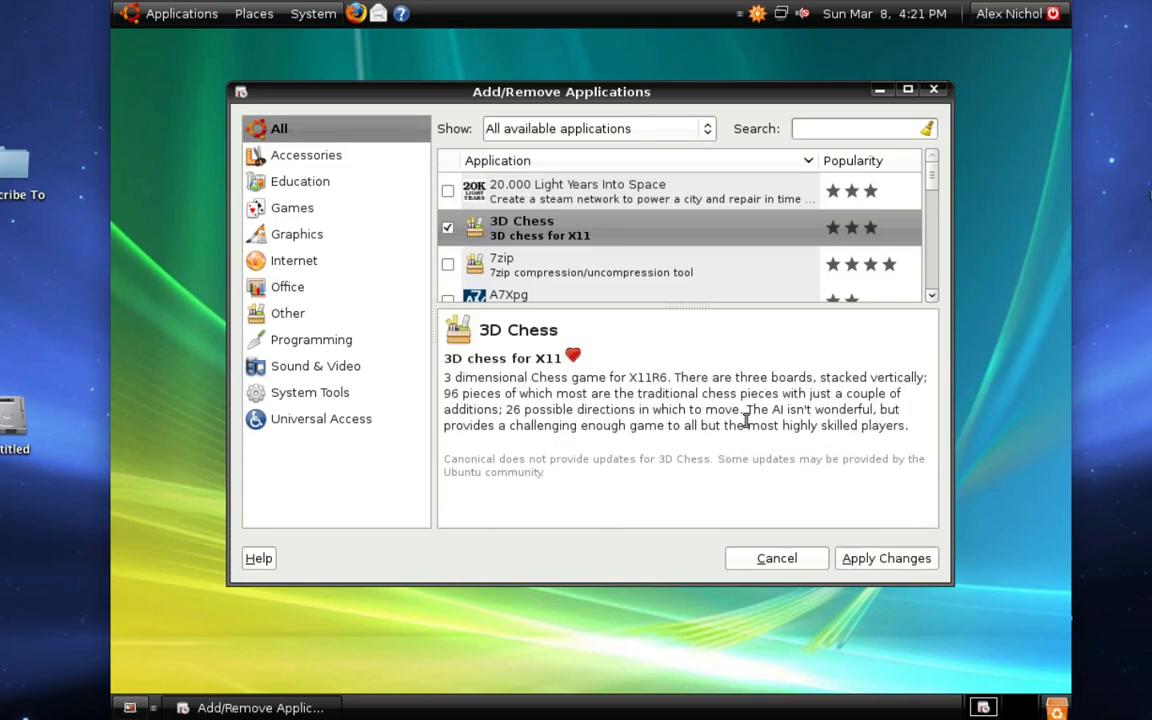
Apply the pending change, confirm installing 3D Chess and submit the administrator password
click(885, 558)
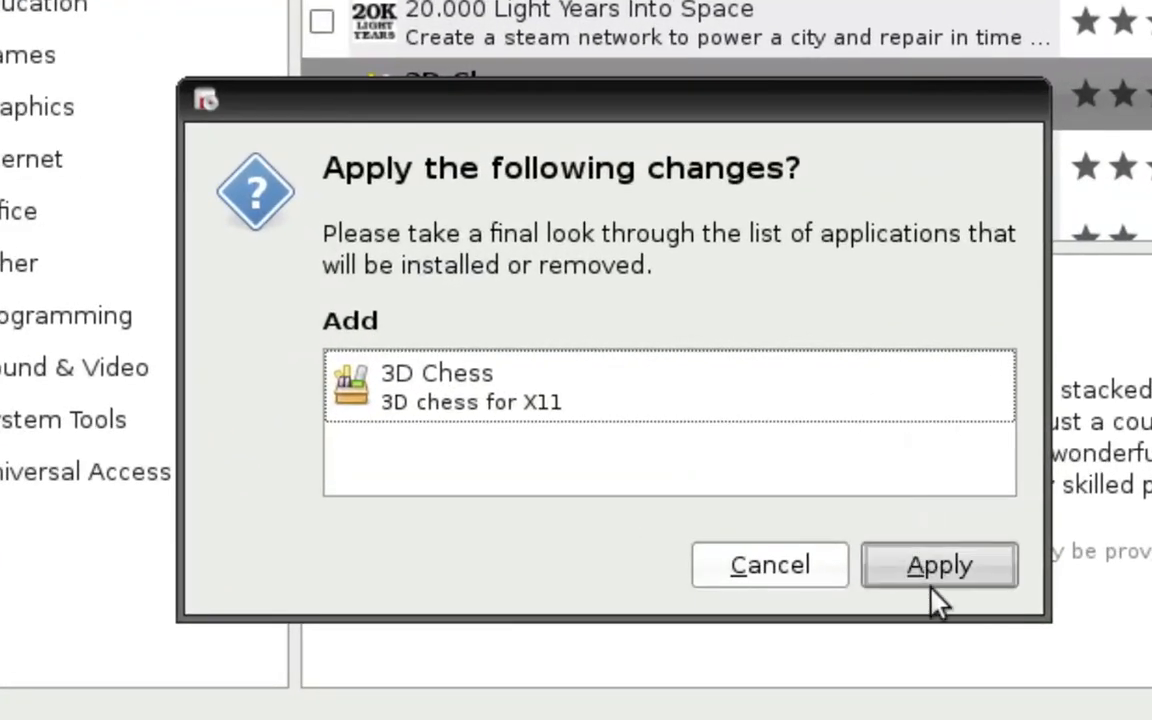
click(938, 564)
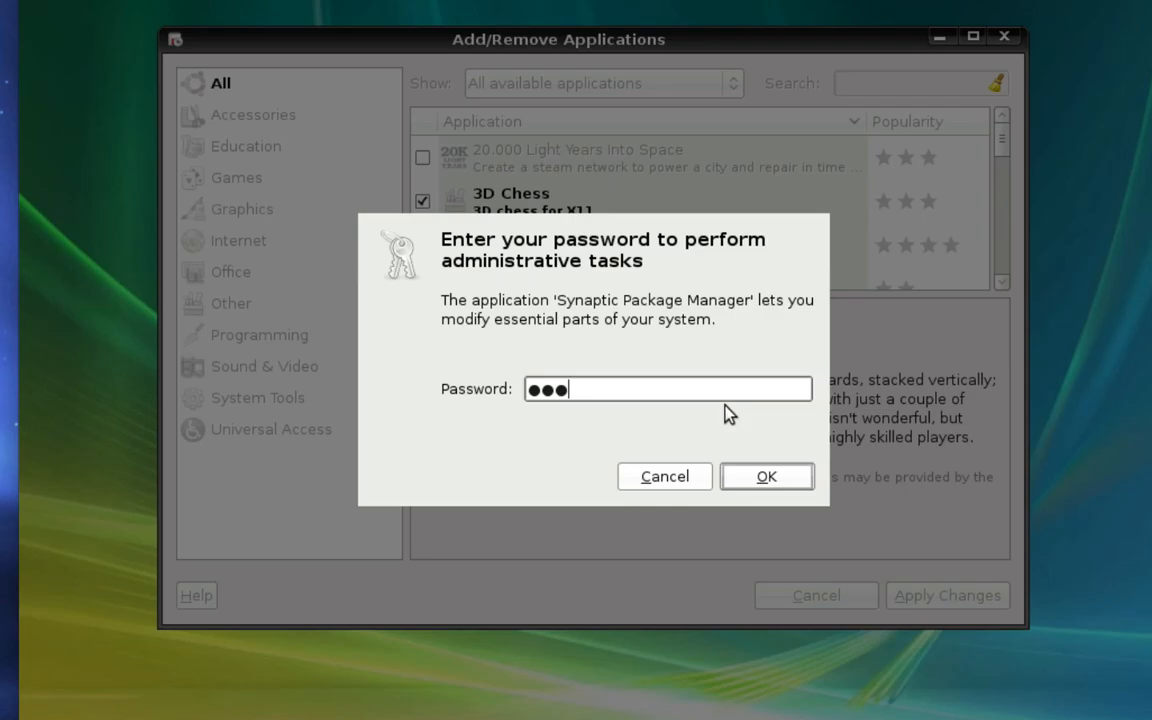
click(766, 476)
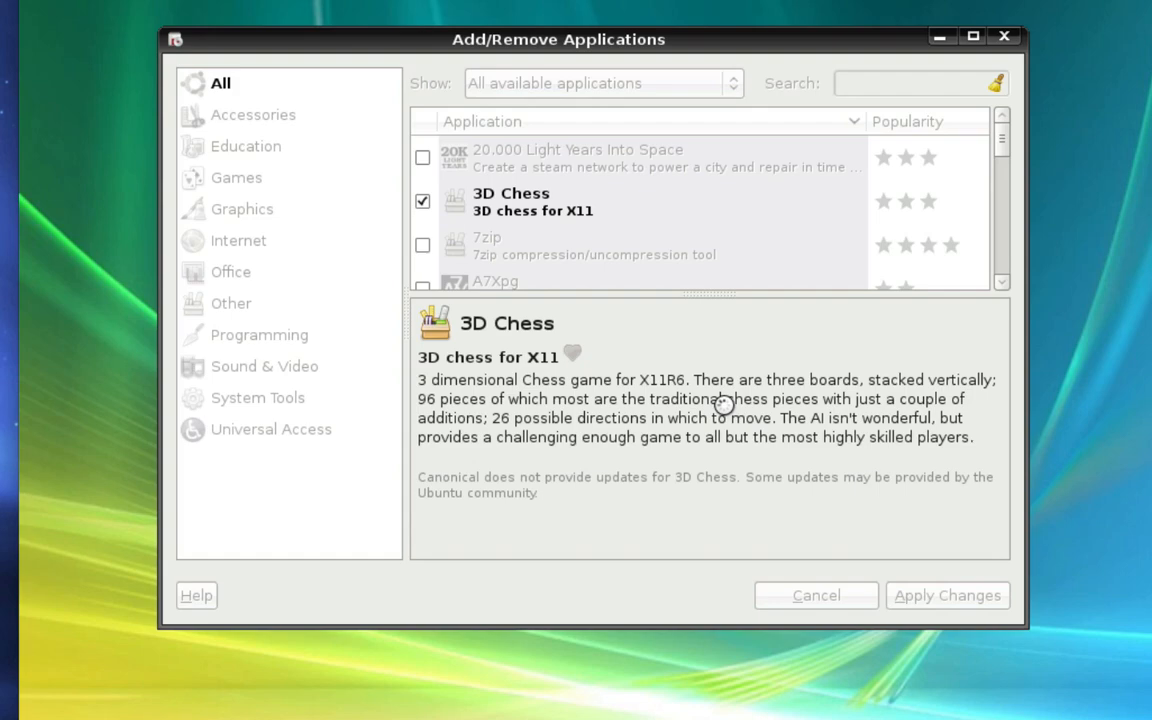
Let the install finish, review the detailed log and close the error report and result dialogs
click(946, 595)
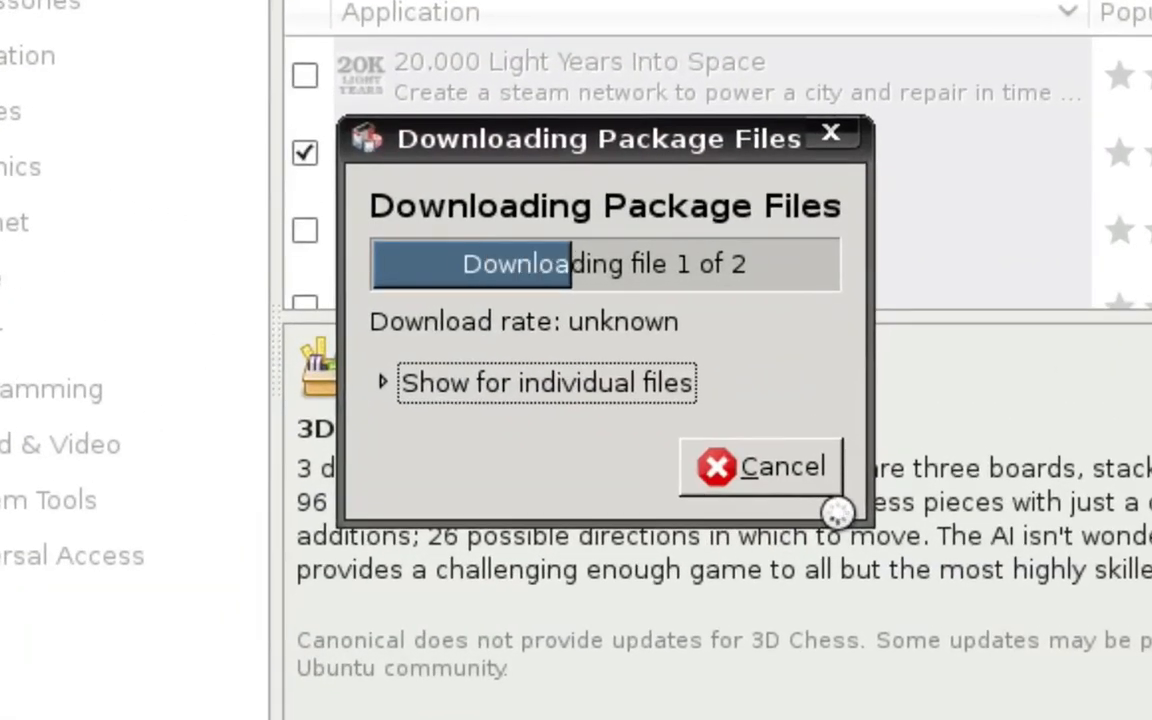
click(760, 467)
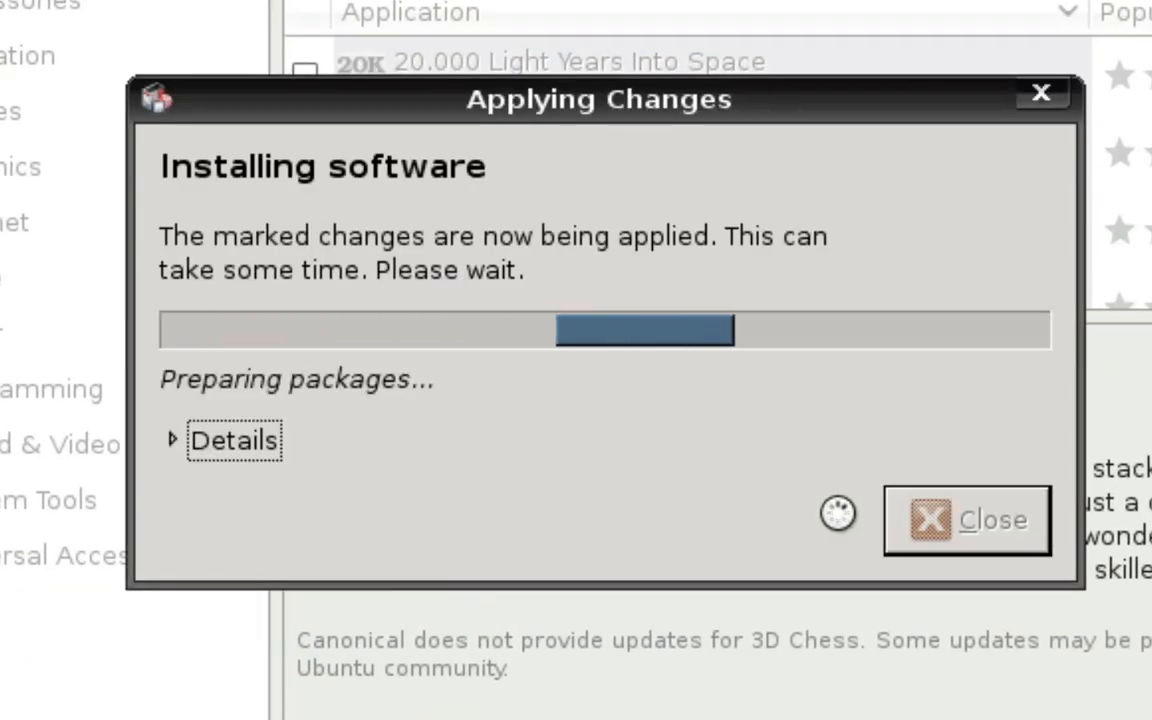
click(233, 440)
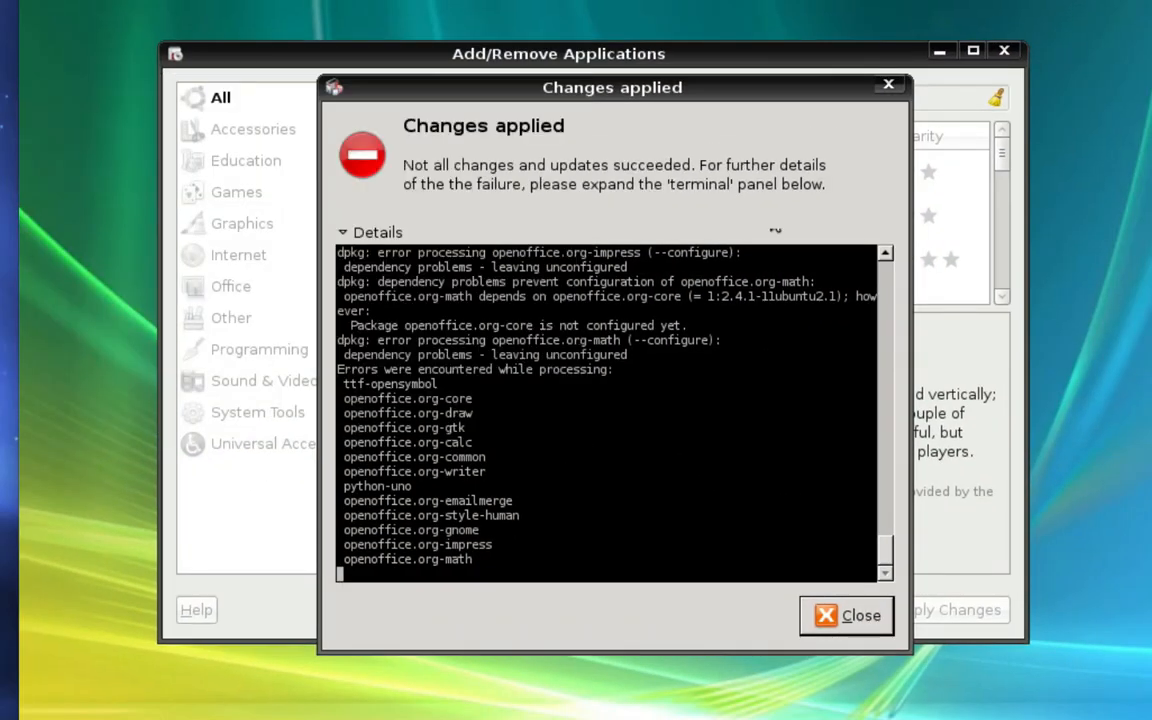
click(845, 615)
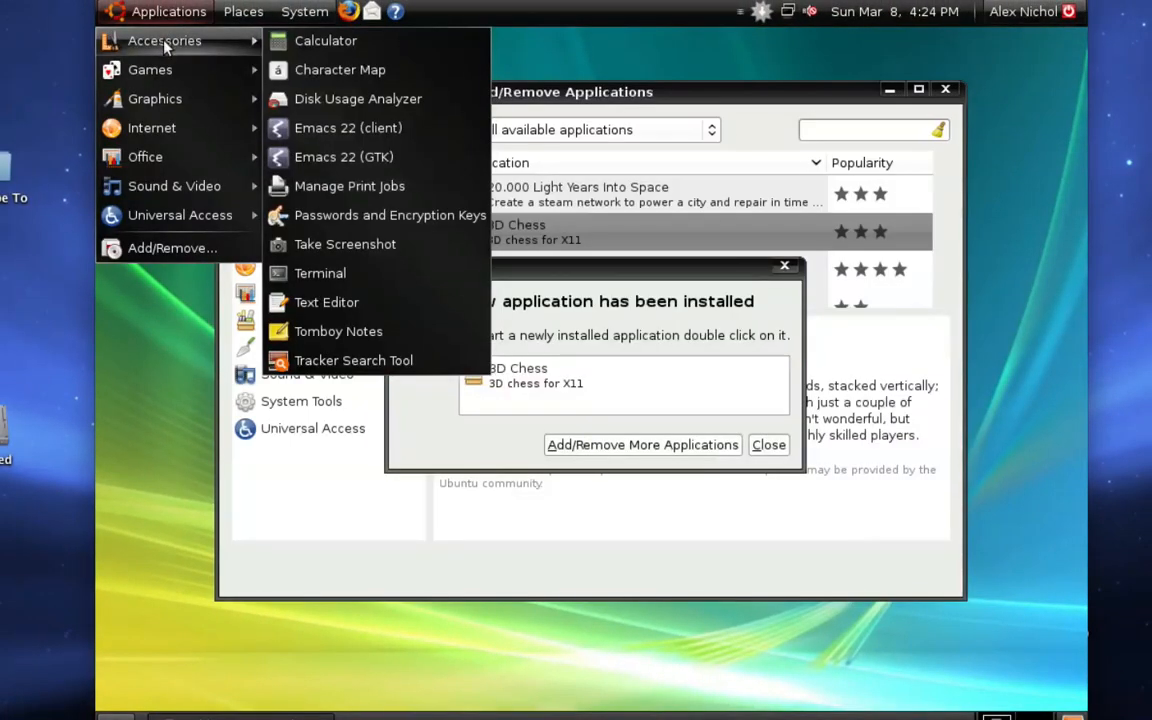
mouse_move(148, 69)
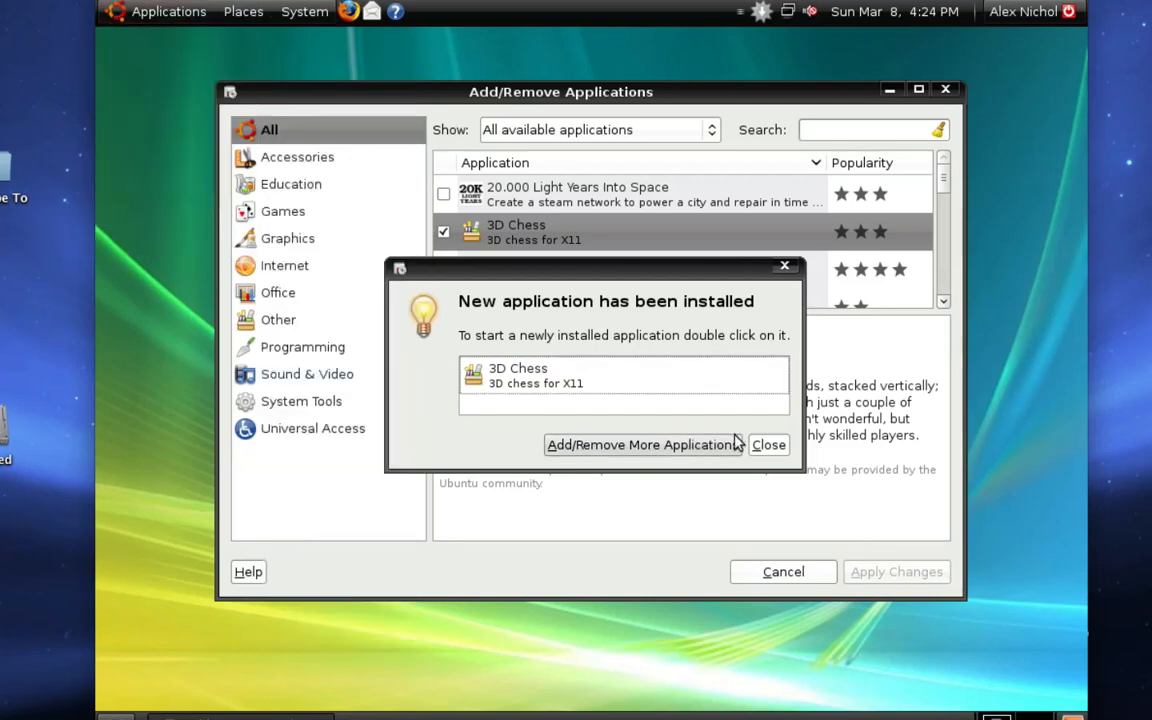
Dismiss the new application notice and check that 3D Chess appears under Games
click(168, 11)
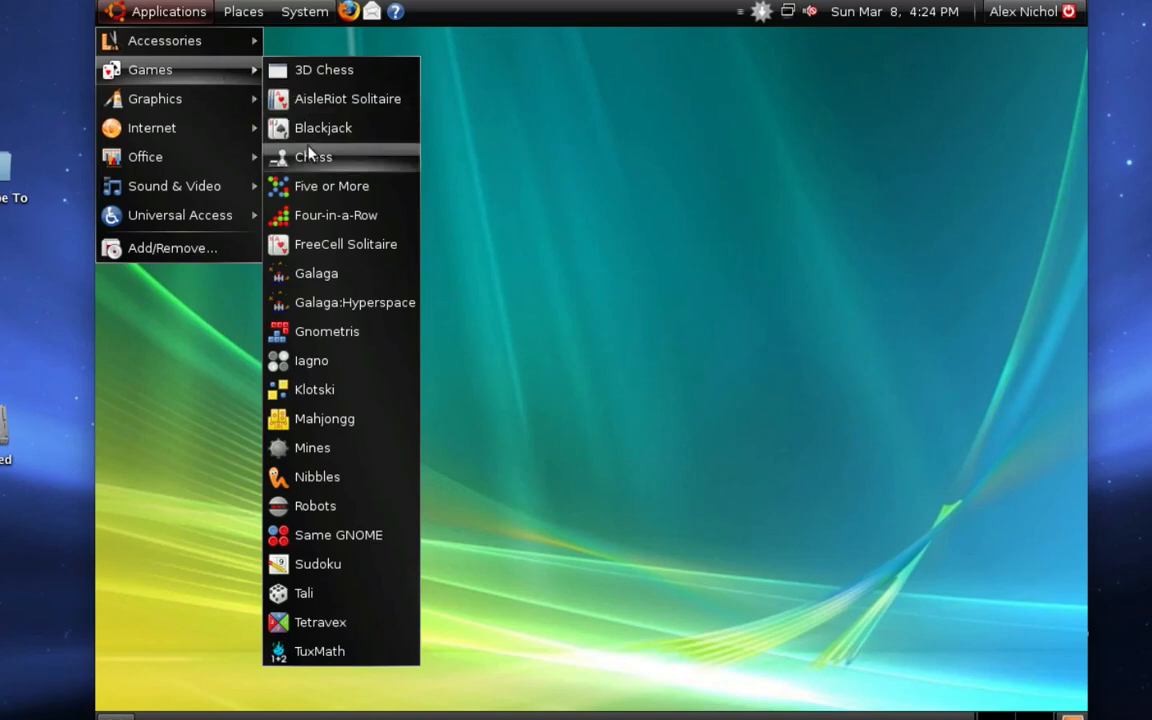
click(475, 485)
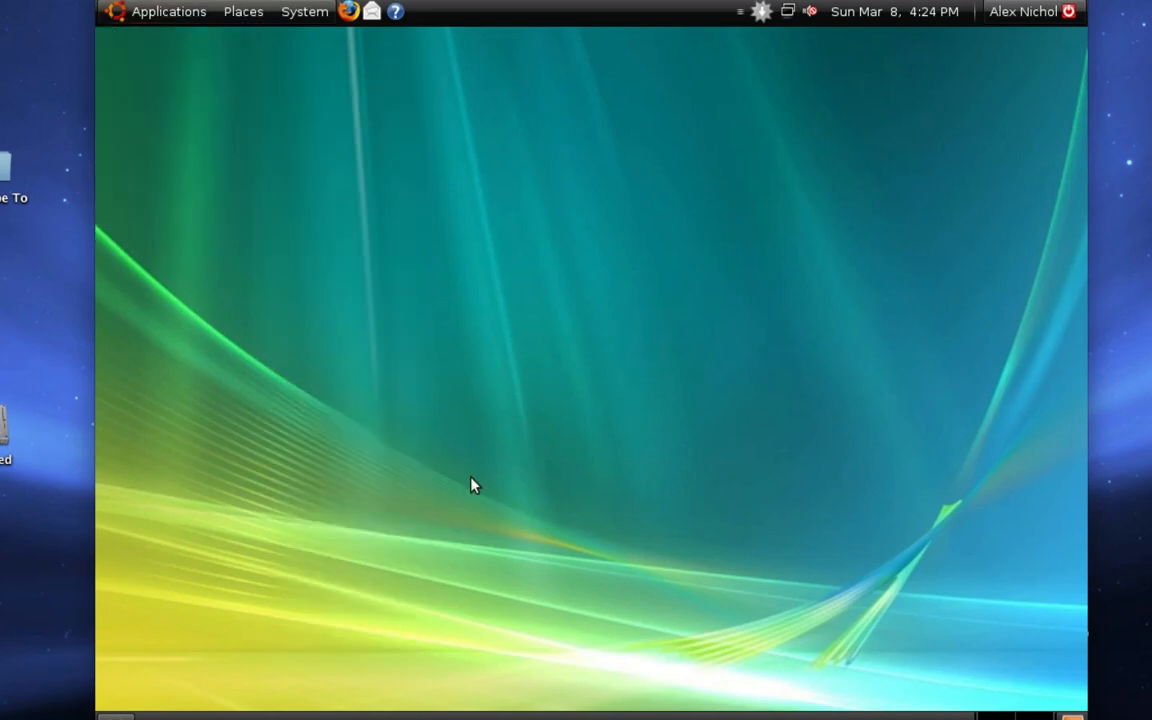
click(168, 11)
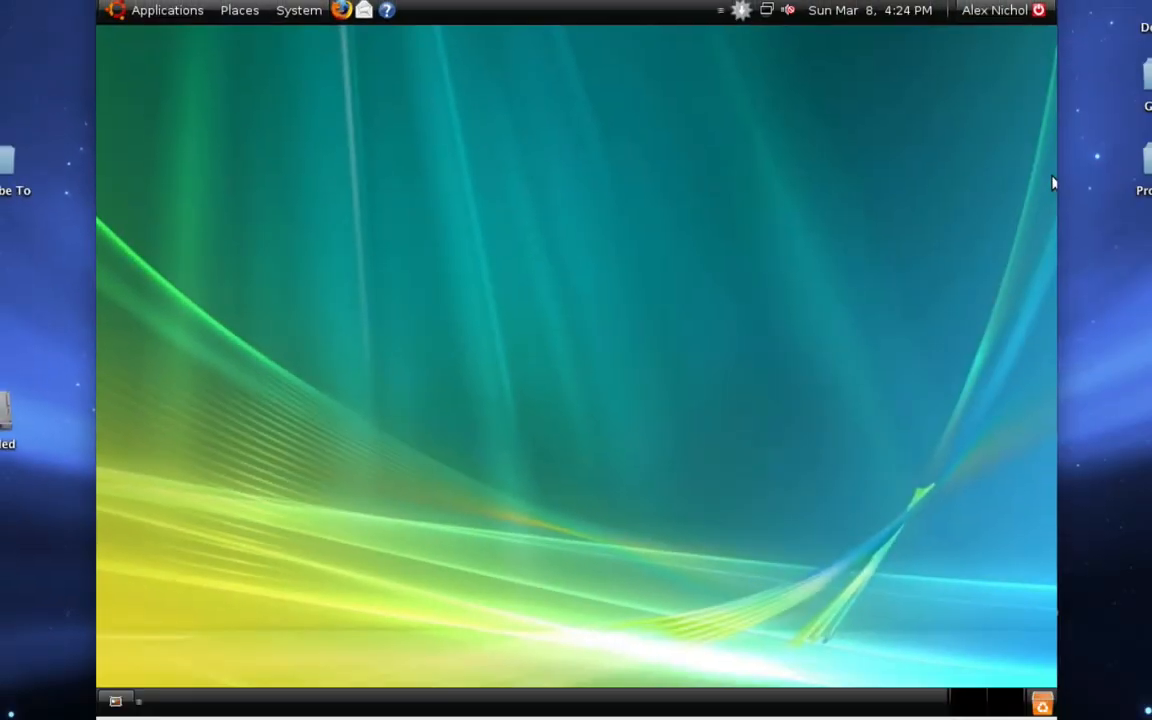
mouse_move(997, 192)
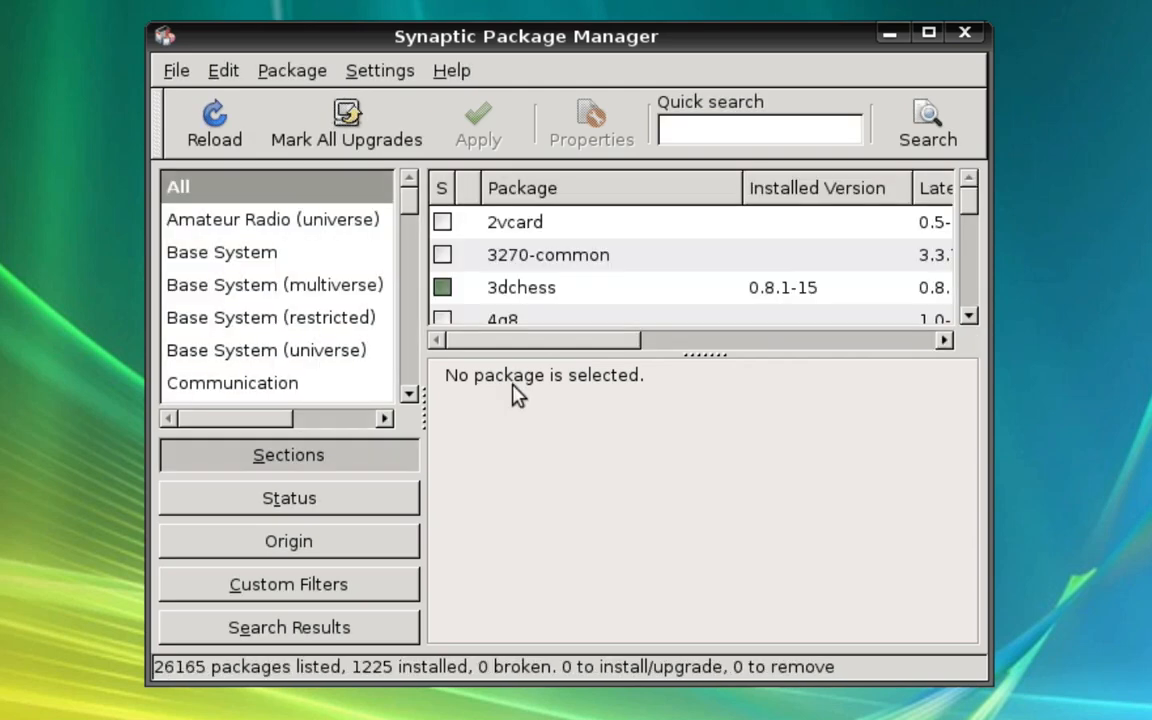
mouse_move(960, 200)
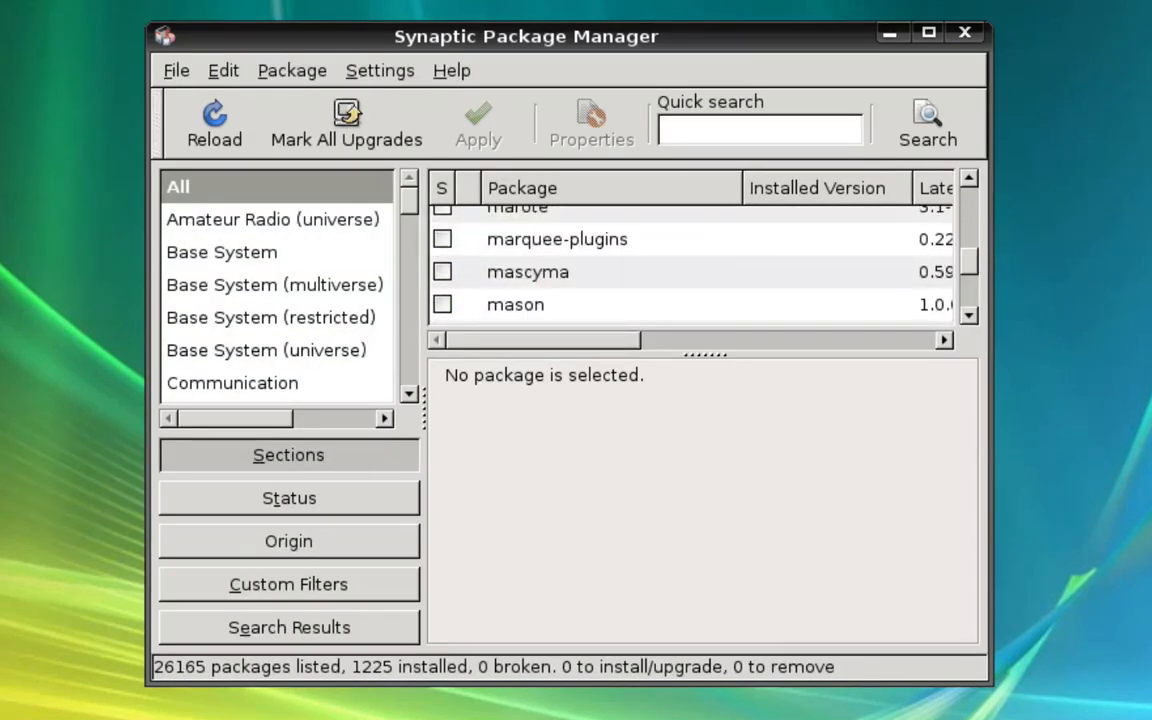
click(379, 70)
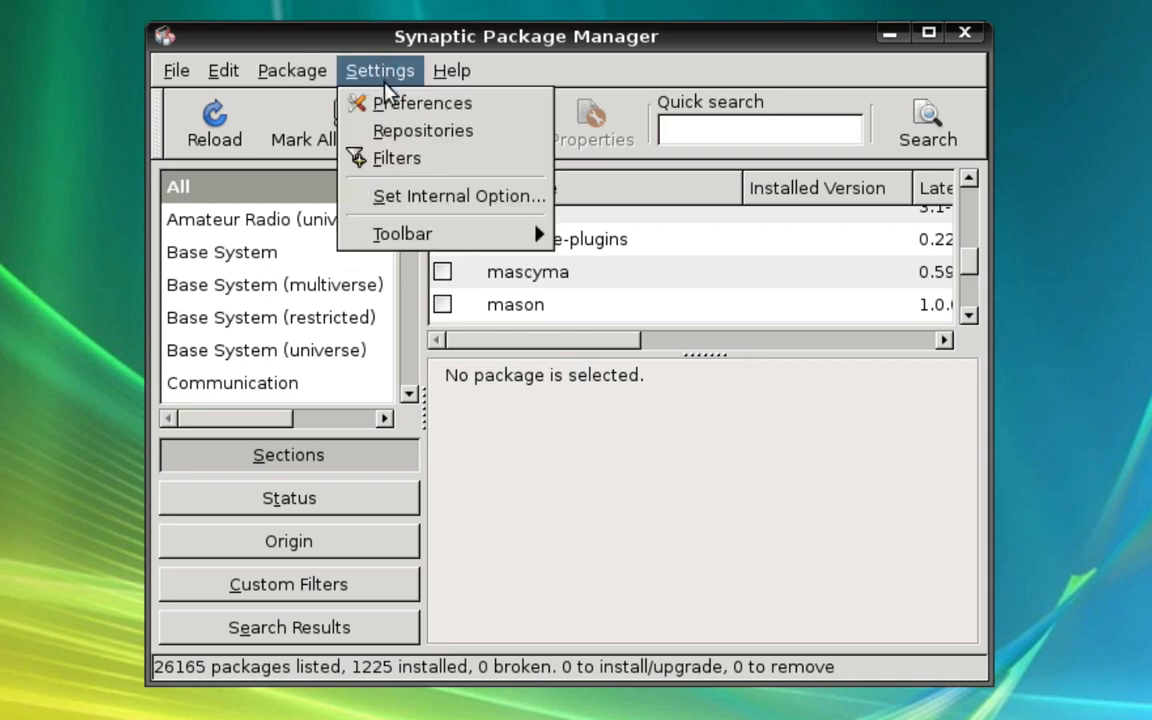
click(745, 55)
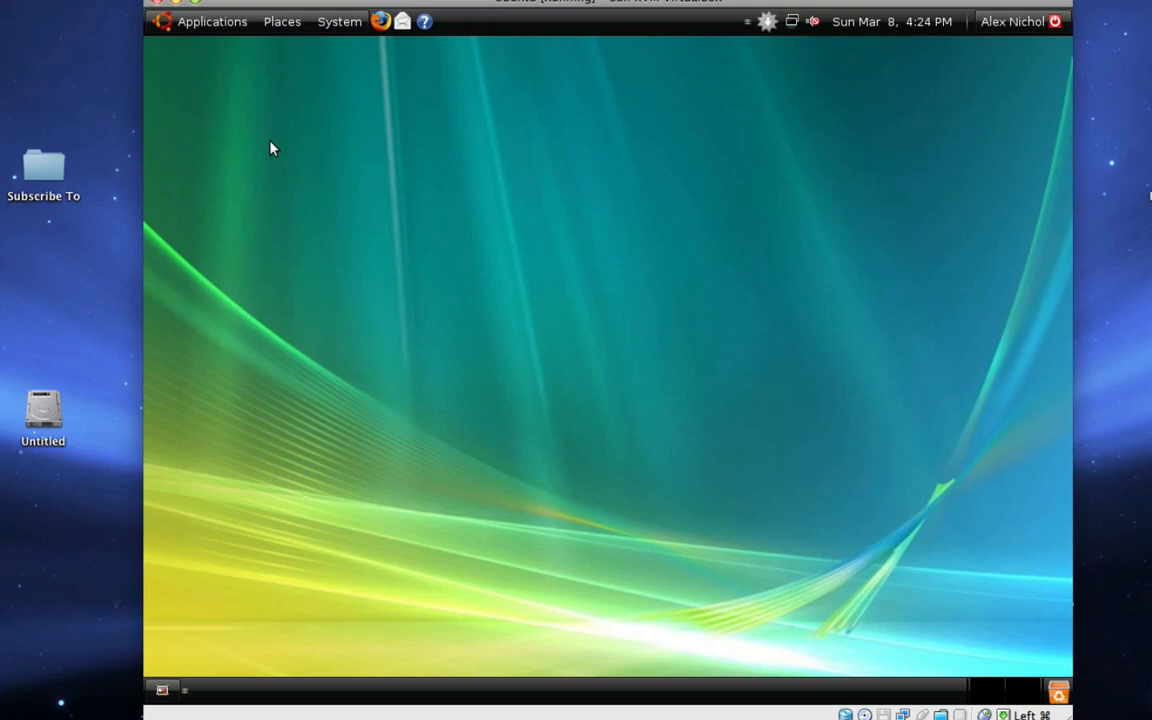
Browse Applications > Accessories to locate Terminal, then close the menu
click(212, 21)
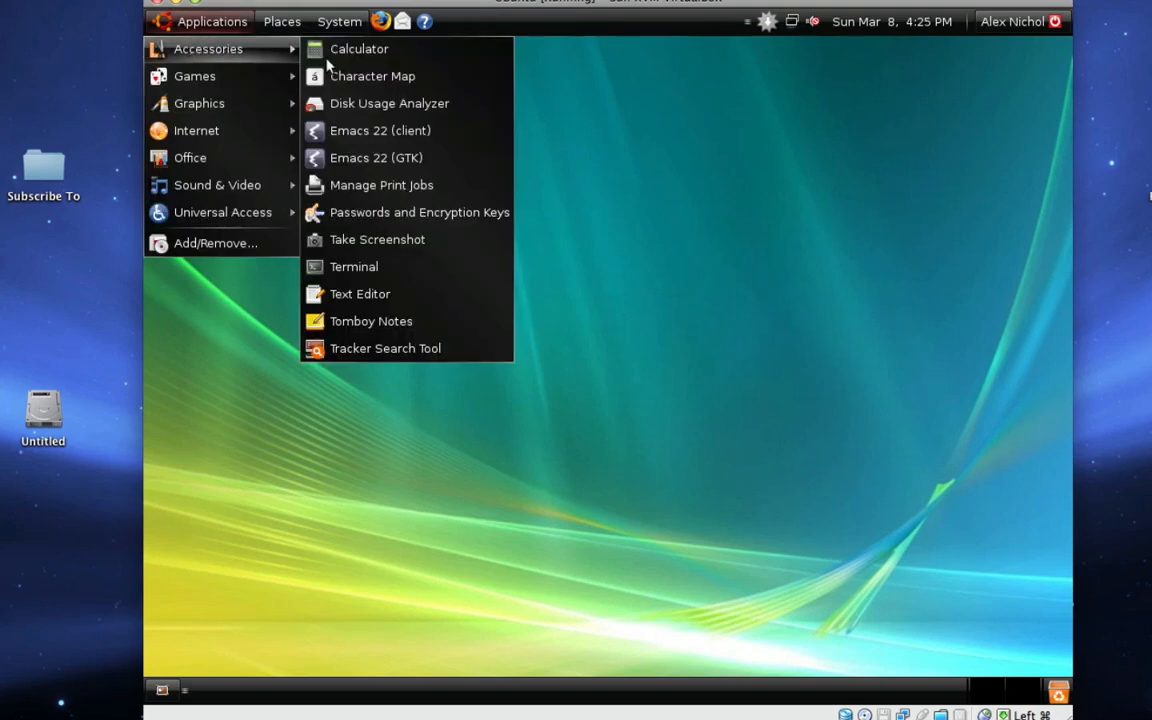
click(676, 281)
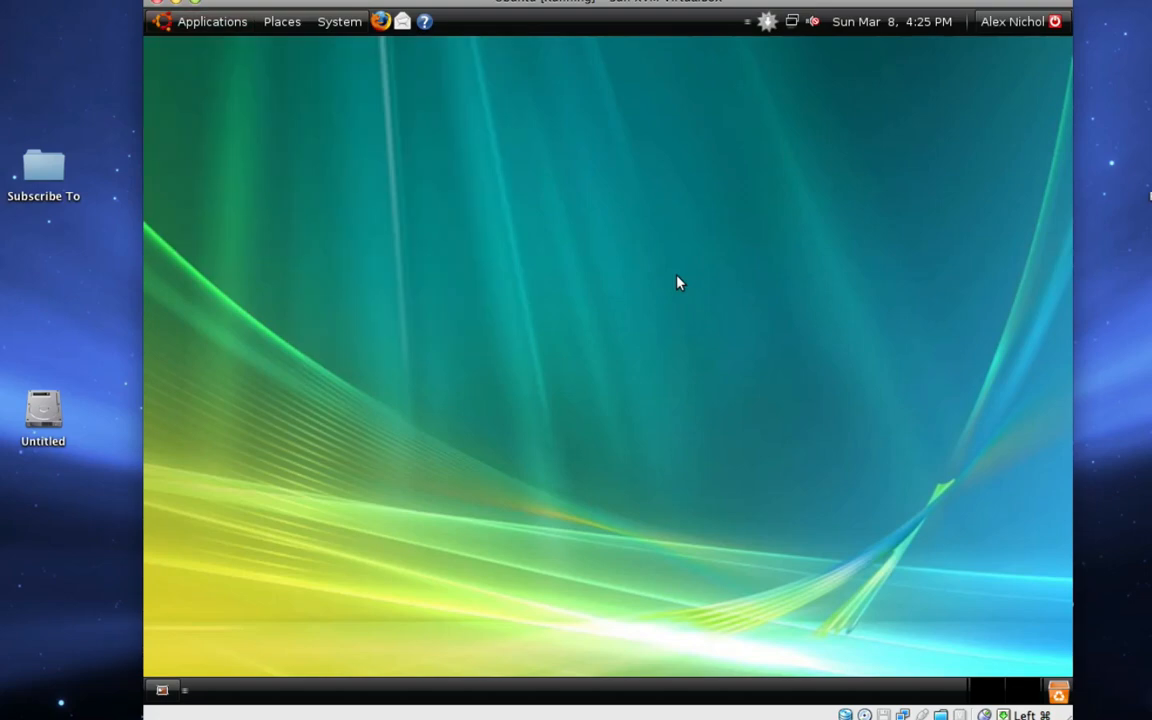
mouse_move(630, 465)
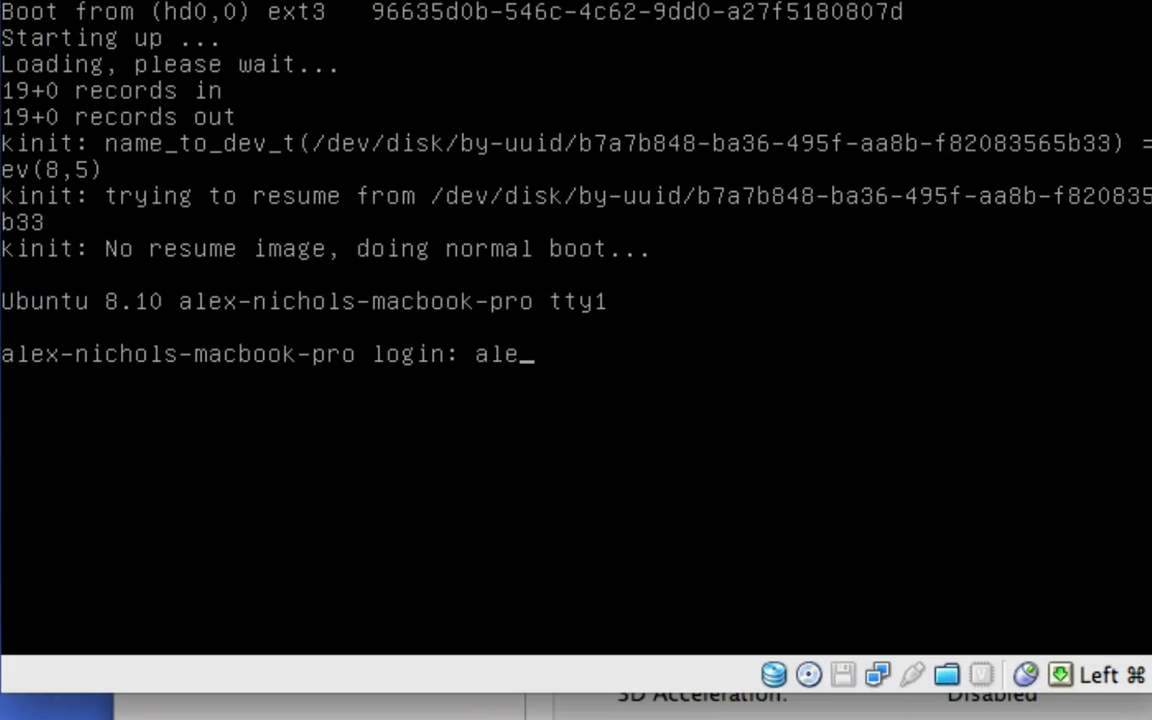
Log in on the text console as alex by submitting the user name and password
key(Return)
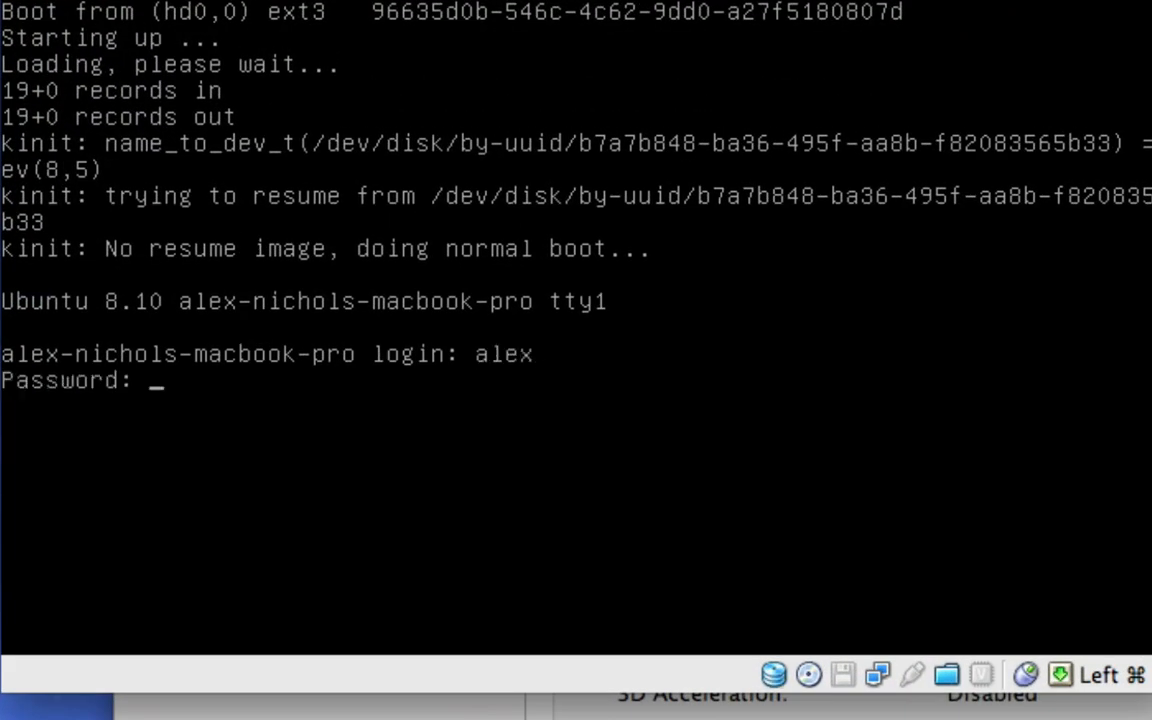
key(Return)
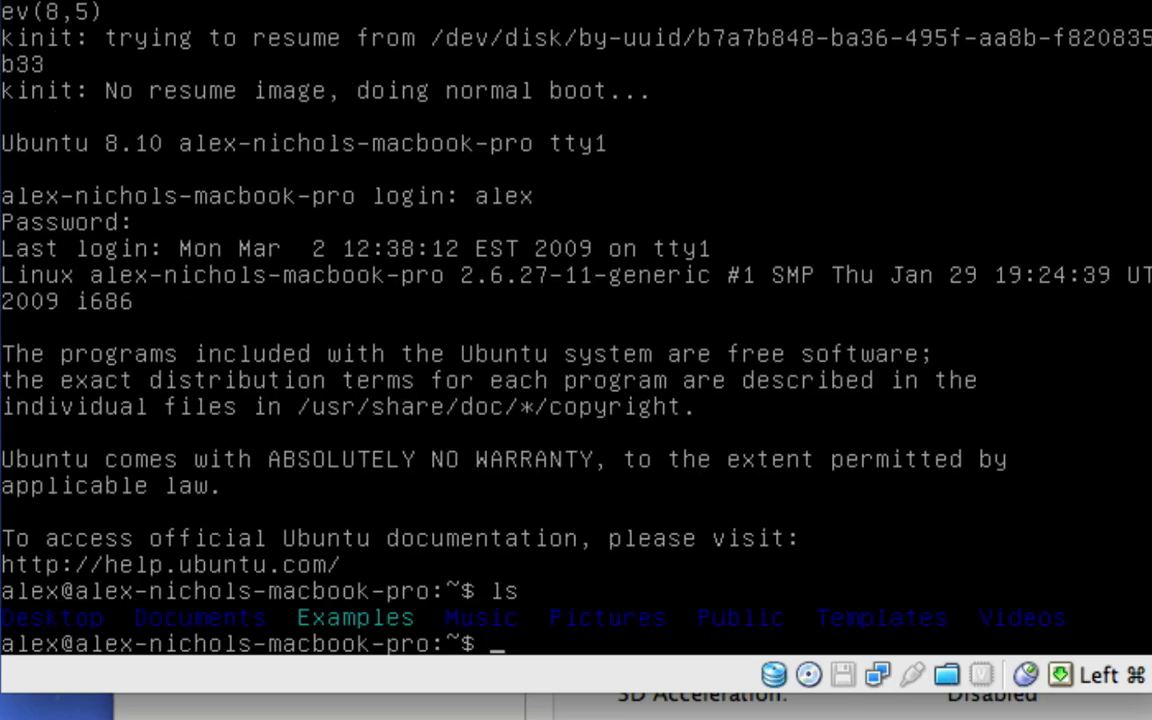
Run sudo apt-get install KEdit, which fails with 'Couldn't find package', and begin another install command
text(su)
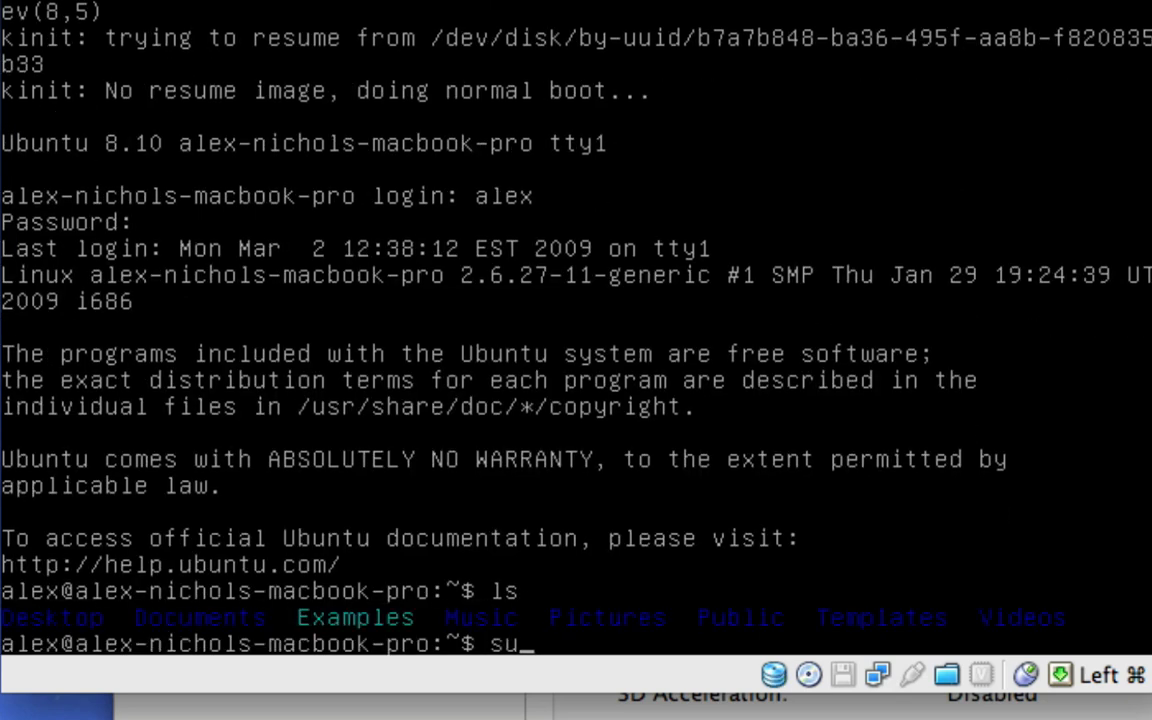
text(do ao)
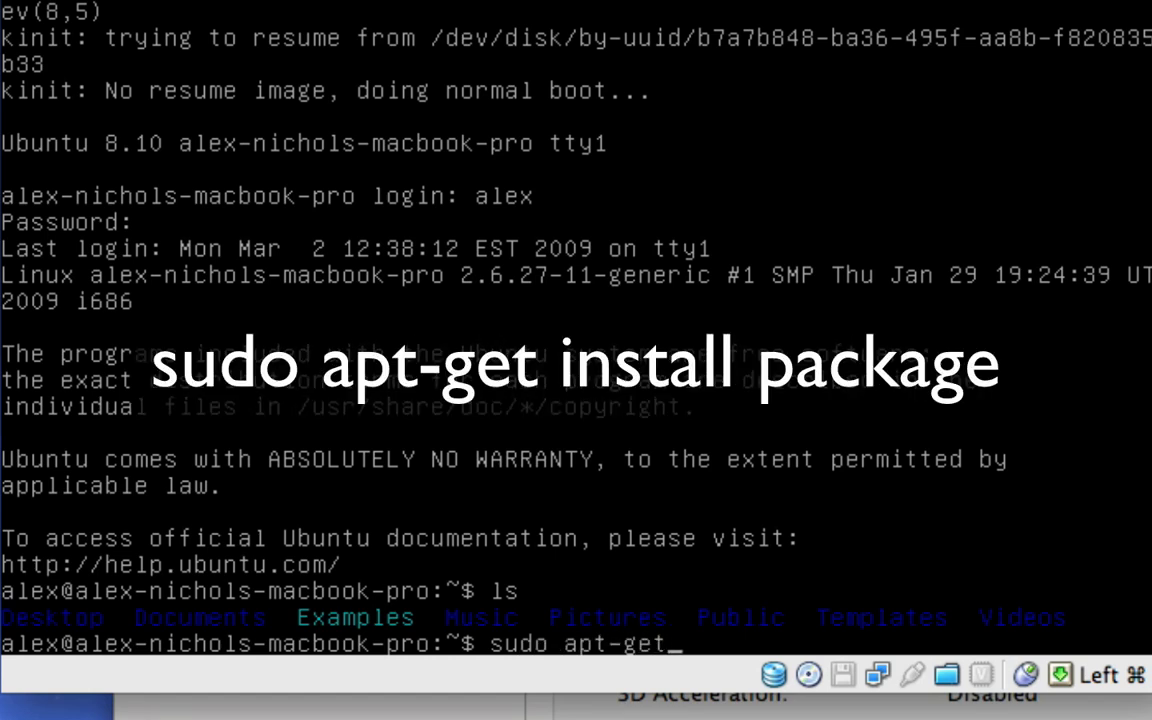
text(install)
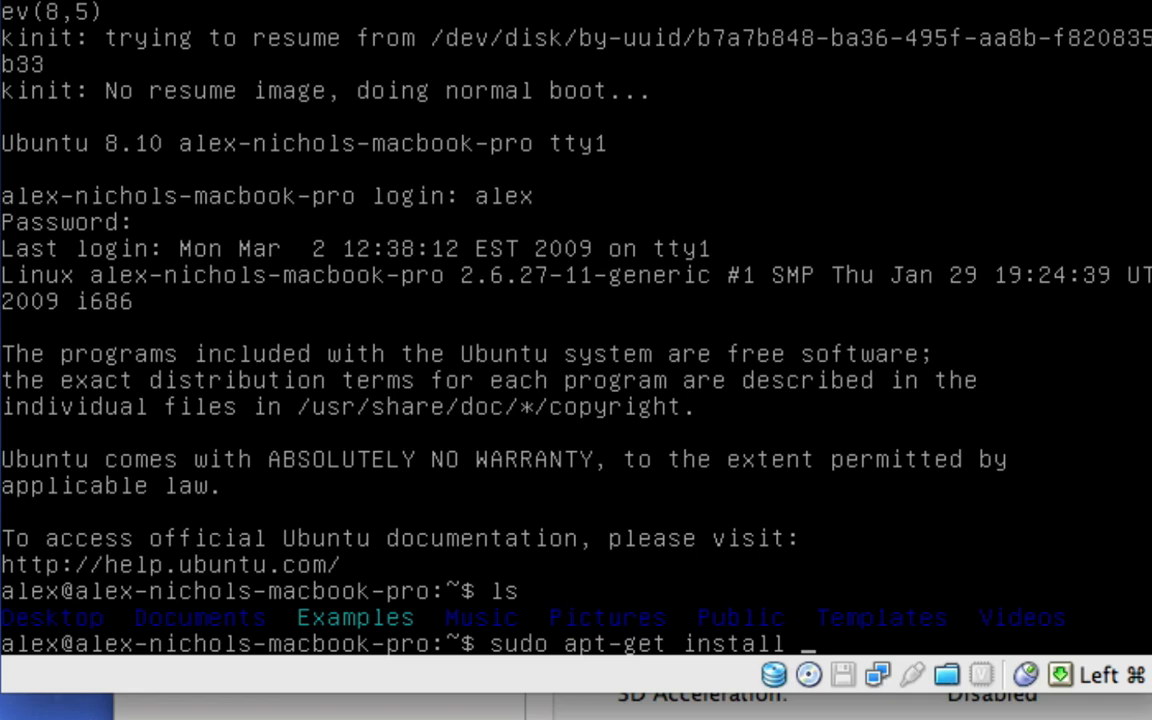
text(KE)
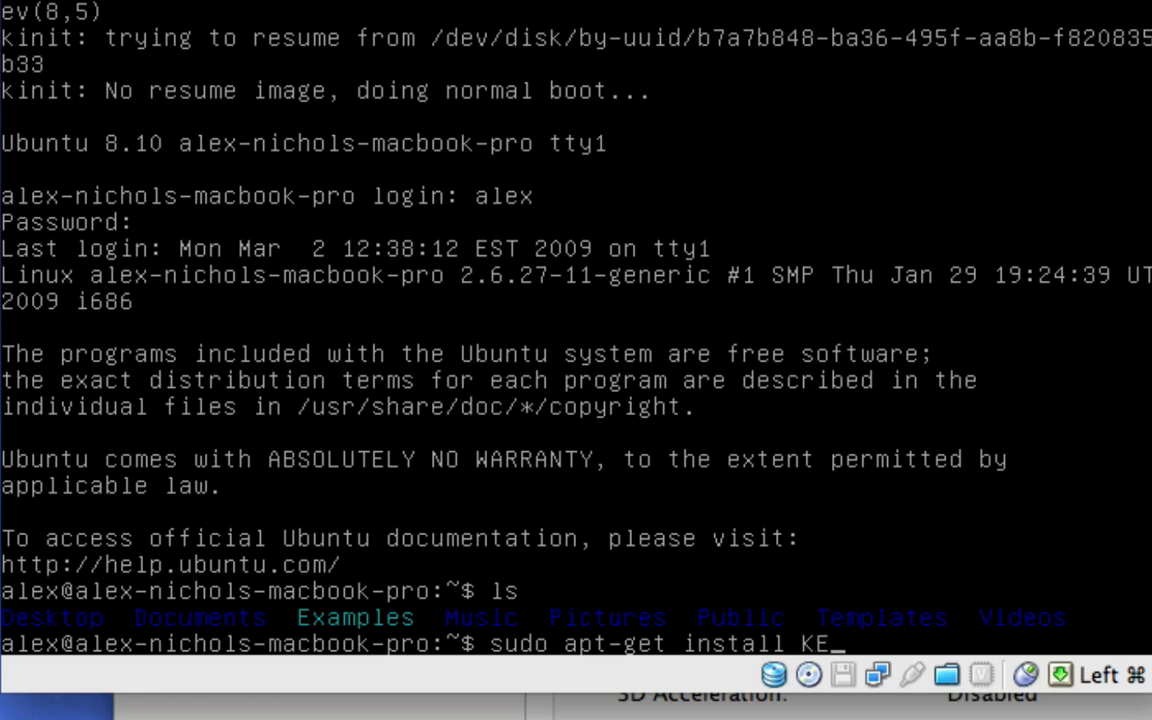
key(Return)
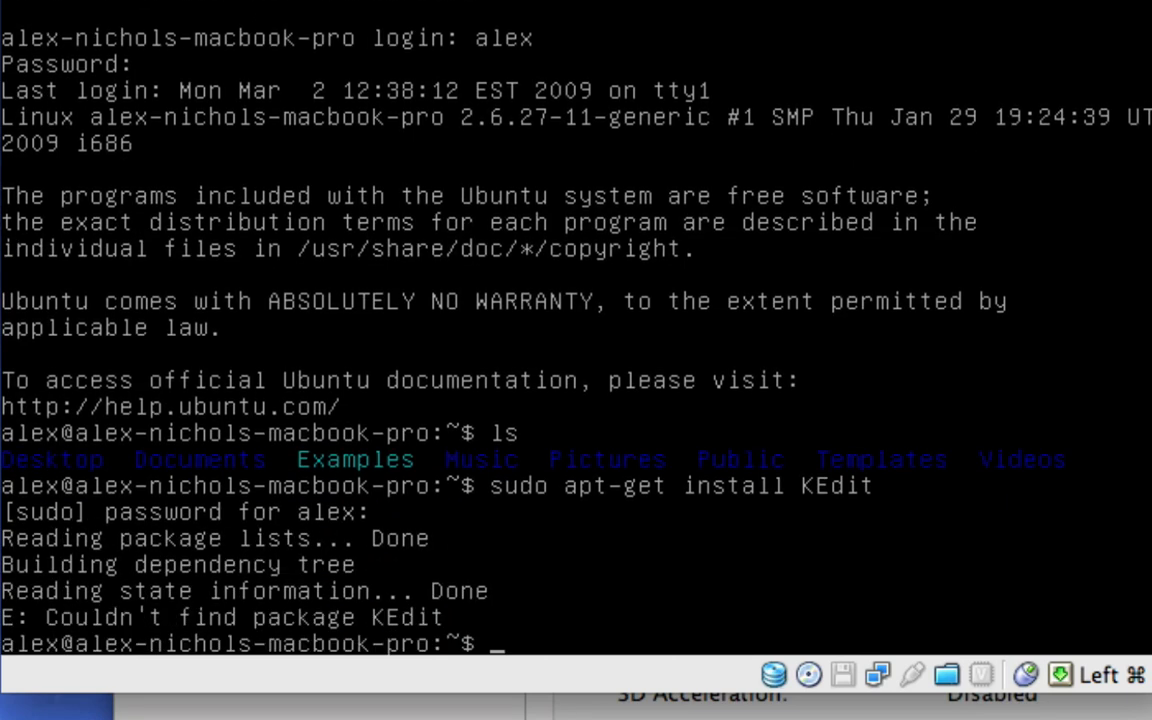
text(sudo apt-get install)
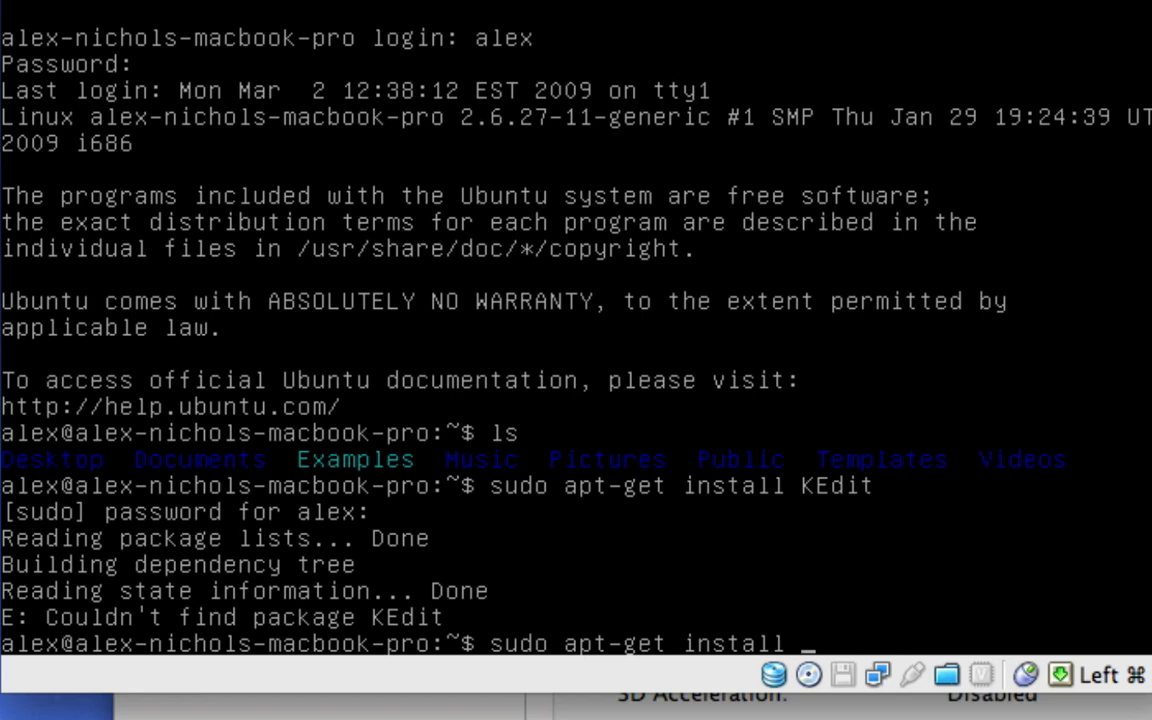
Run sudo apt-get install gtk-recordMyDesktop, reported as already the newest version
text(gtk-)
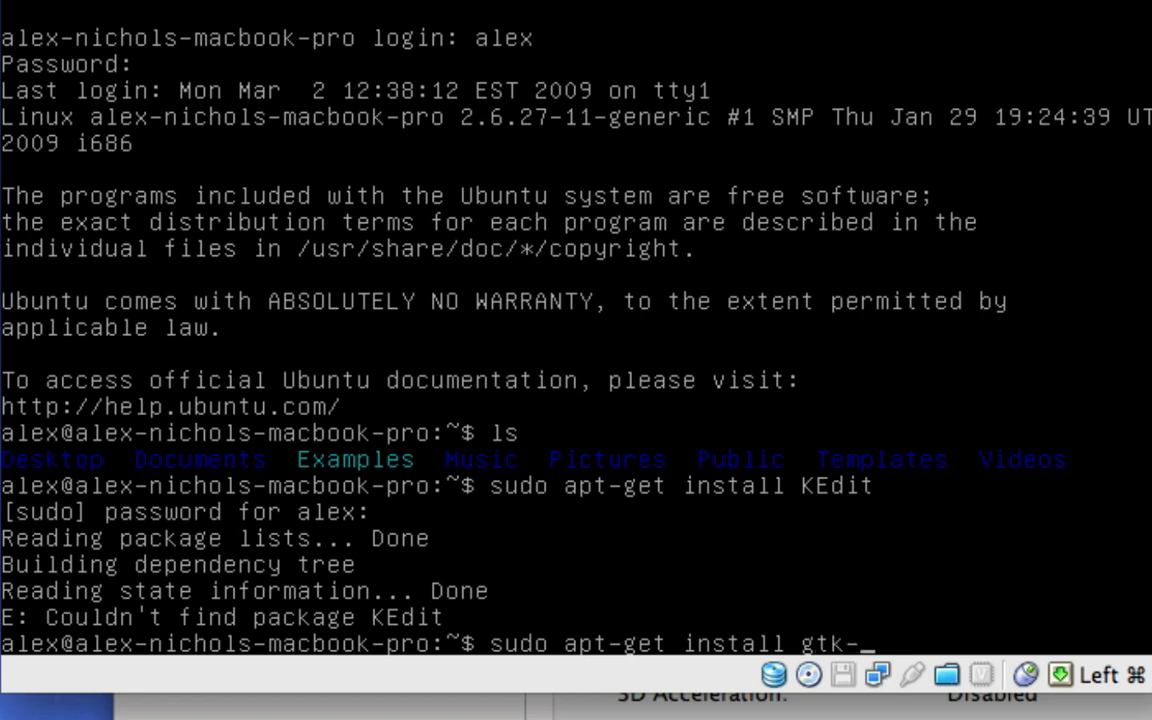
text(recordMyDesktop)
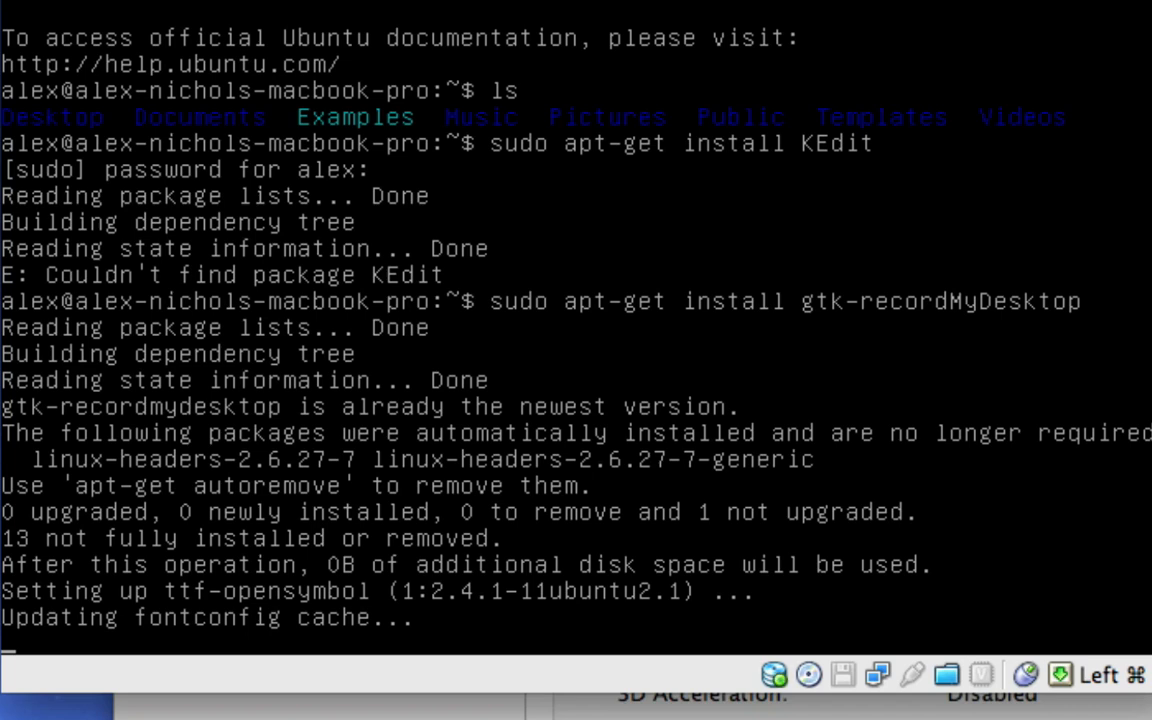
scroll(down, 3)
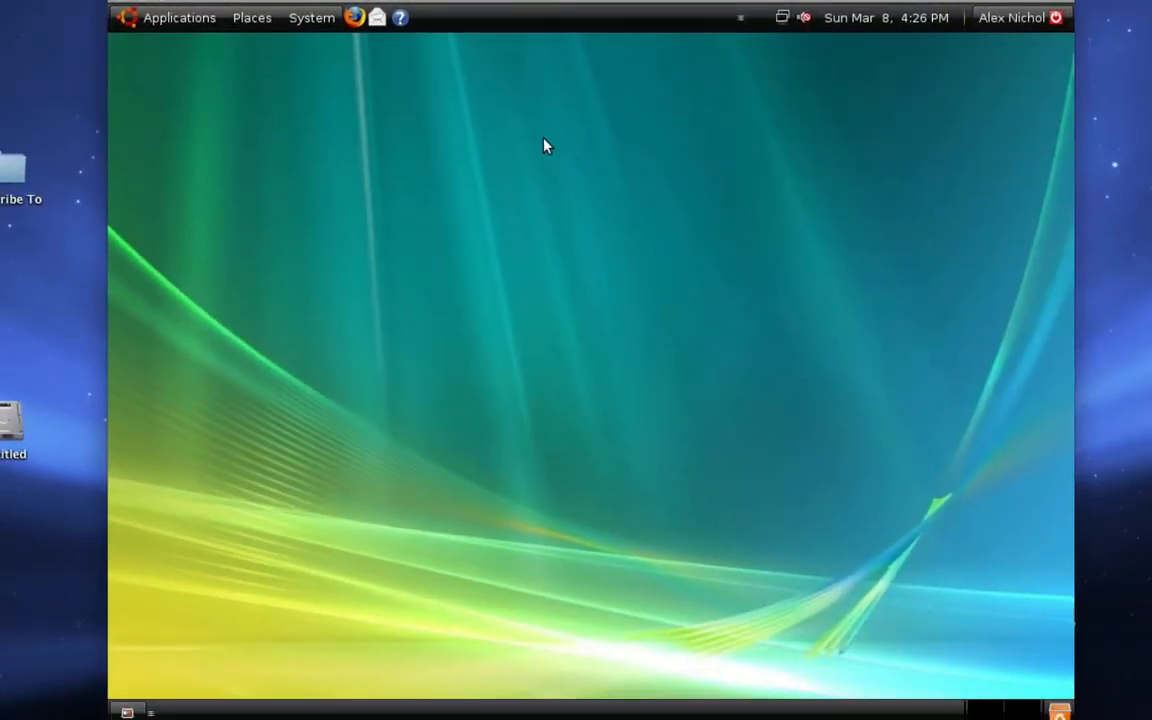
Check that gtk-recordMyDesktop is listed under Sound & Video, then close the menu
click(178, 17)
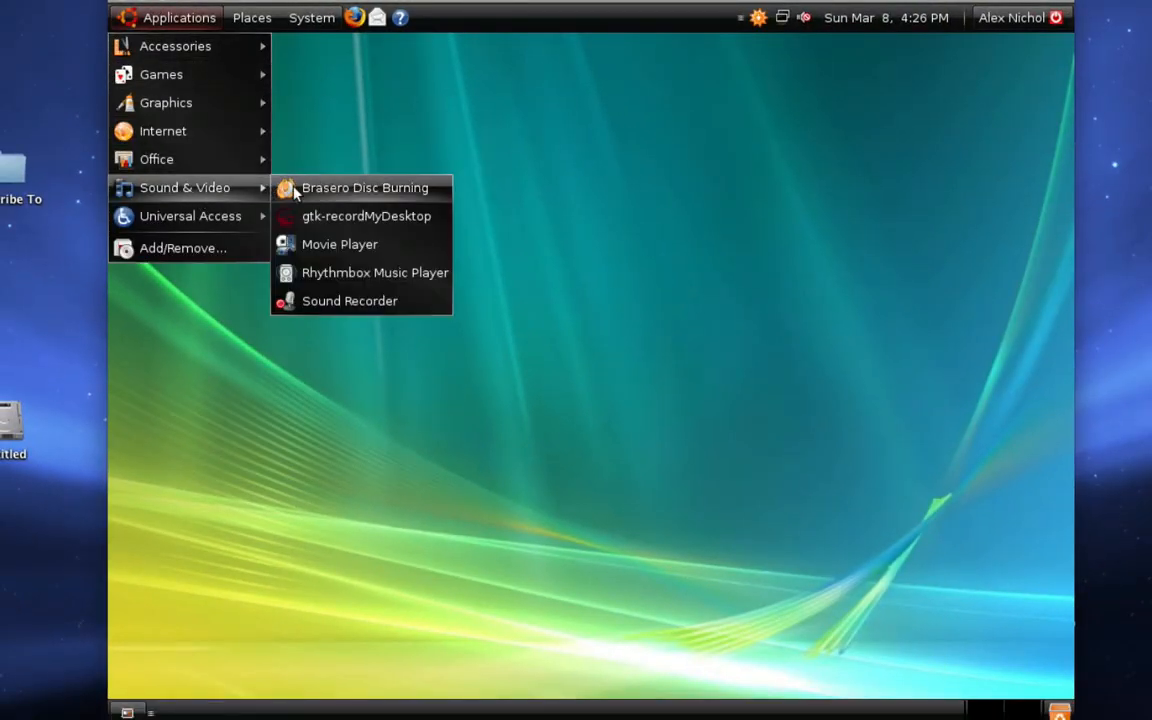
mouse_move(697, 278)
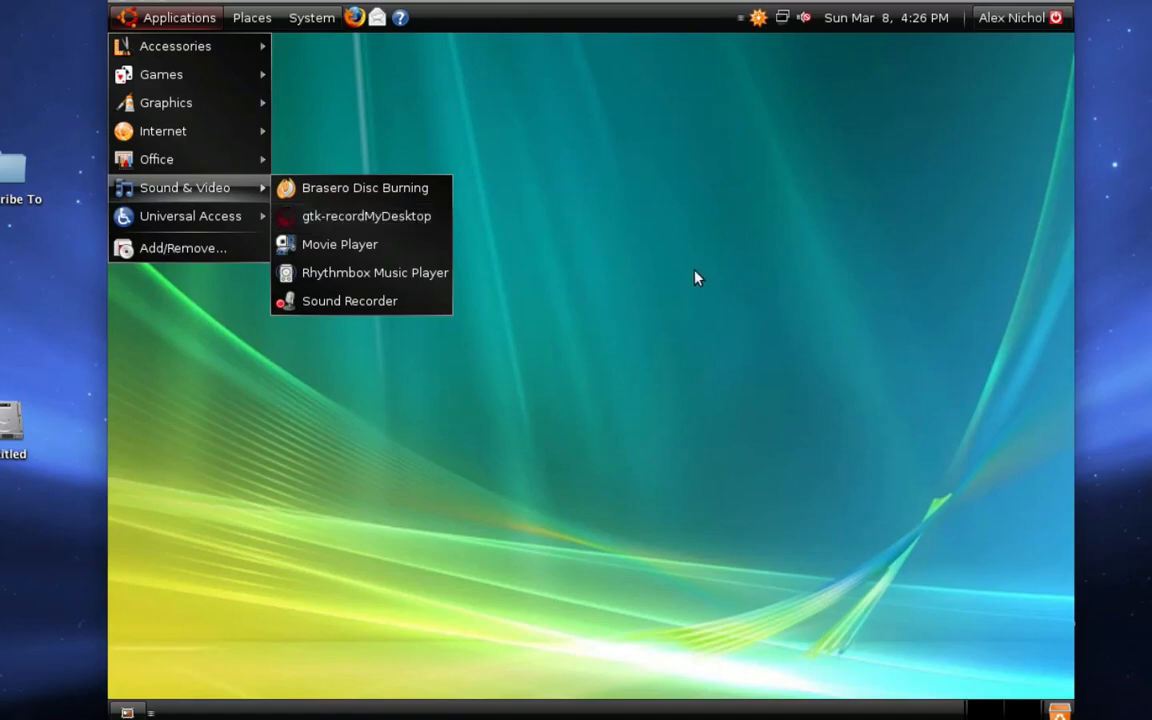
click(698, 278)
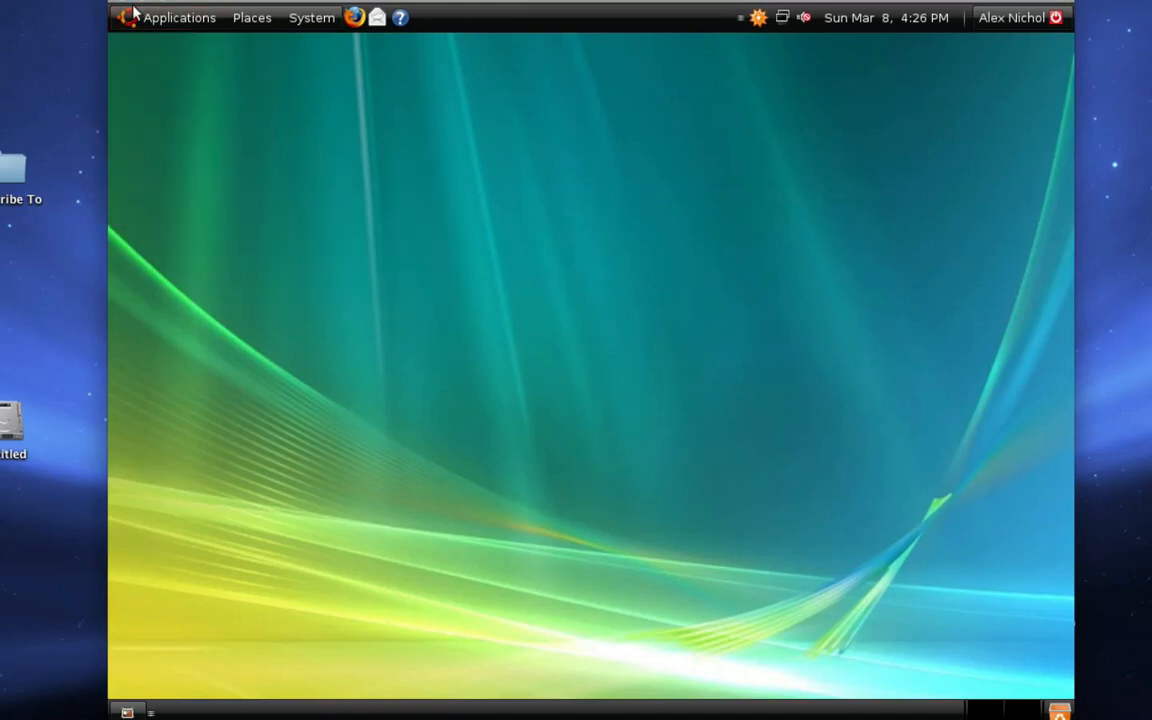
mouse_move(322, 303)
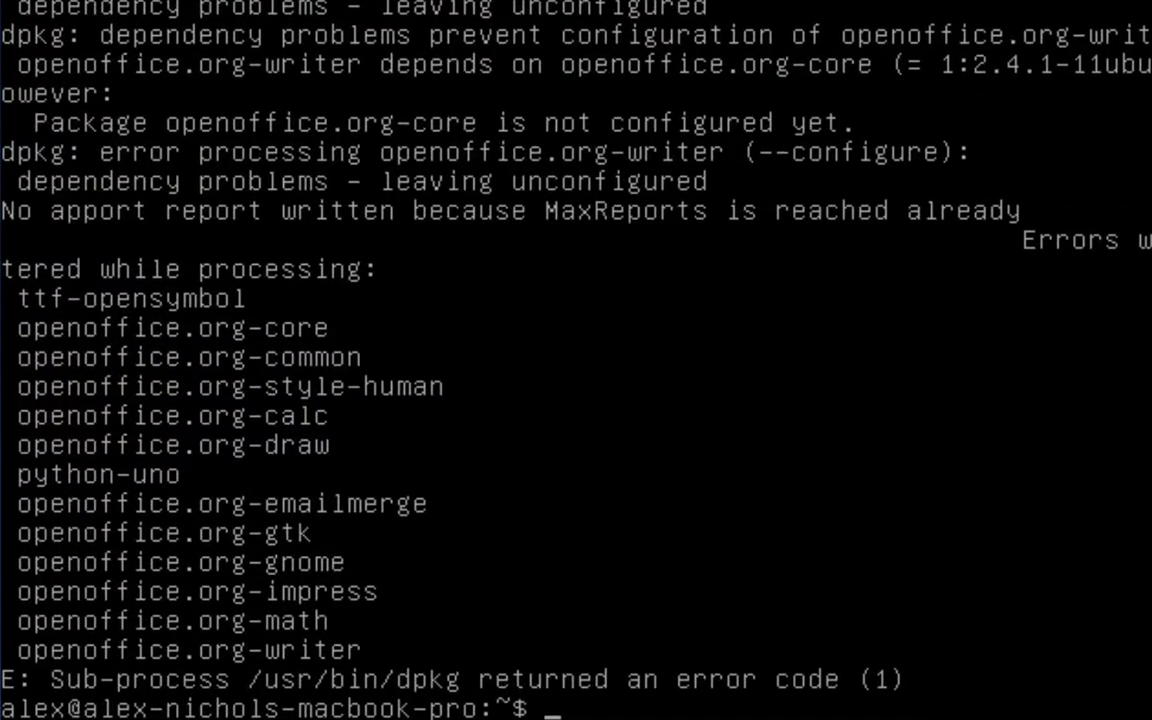
Run sudo apt-get install aircrack-ng and let it complete back to the prompt
text(sudo)
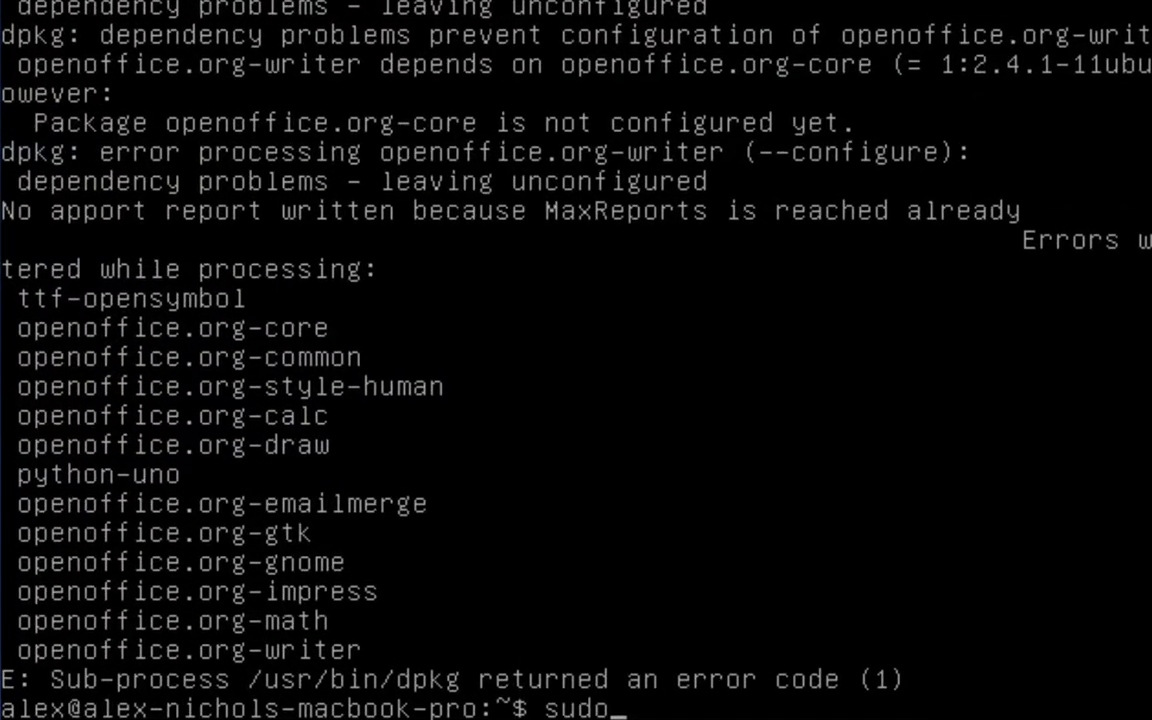
text(apt-get in)
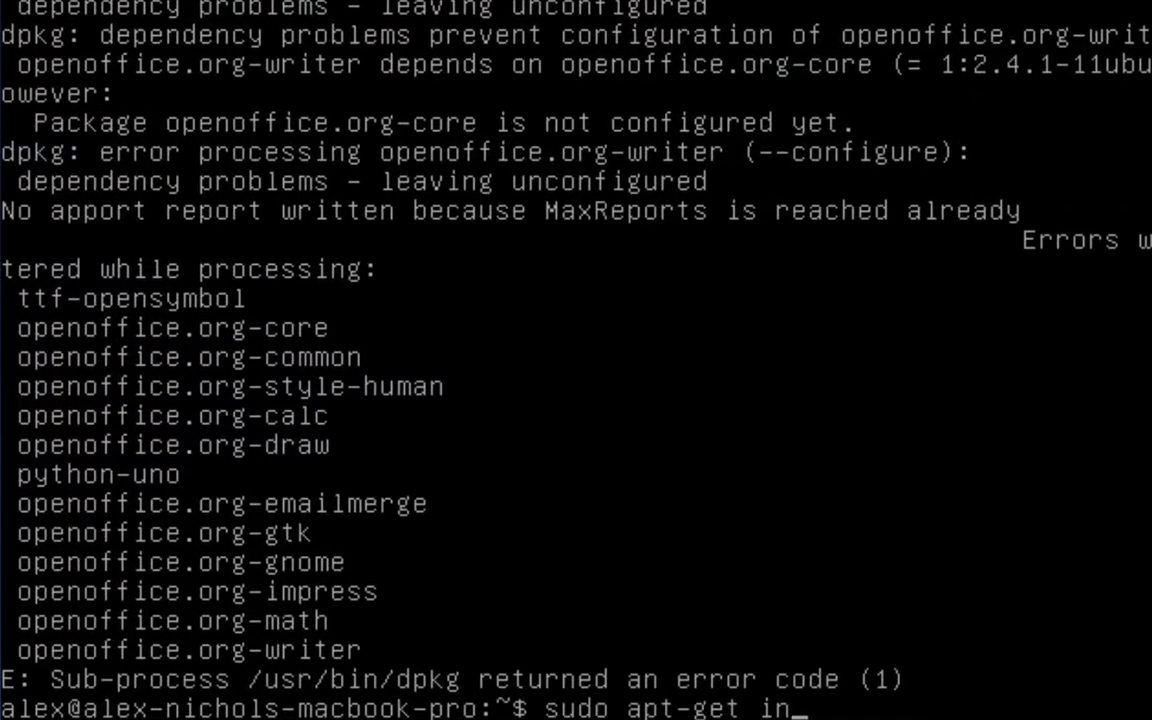
text(stall ai)
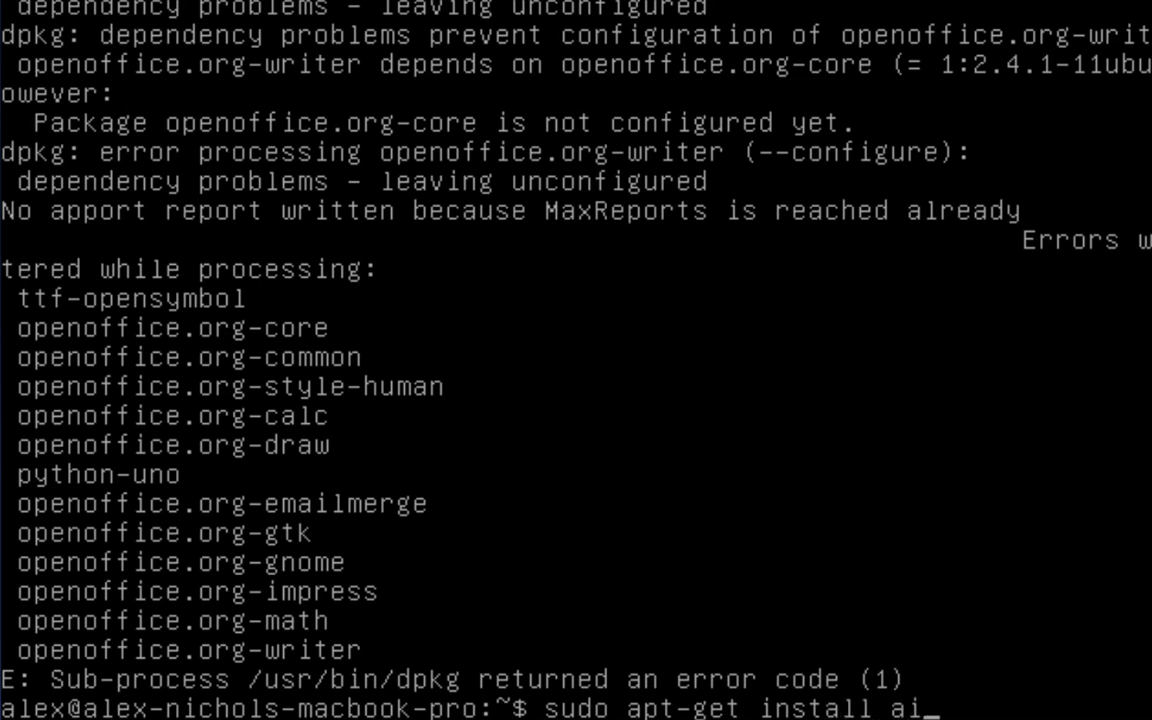
key(Return)
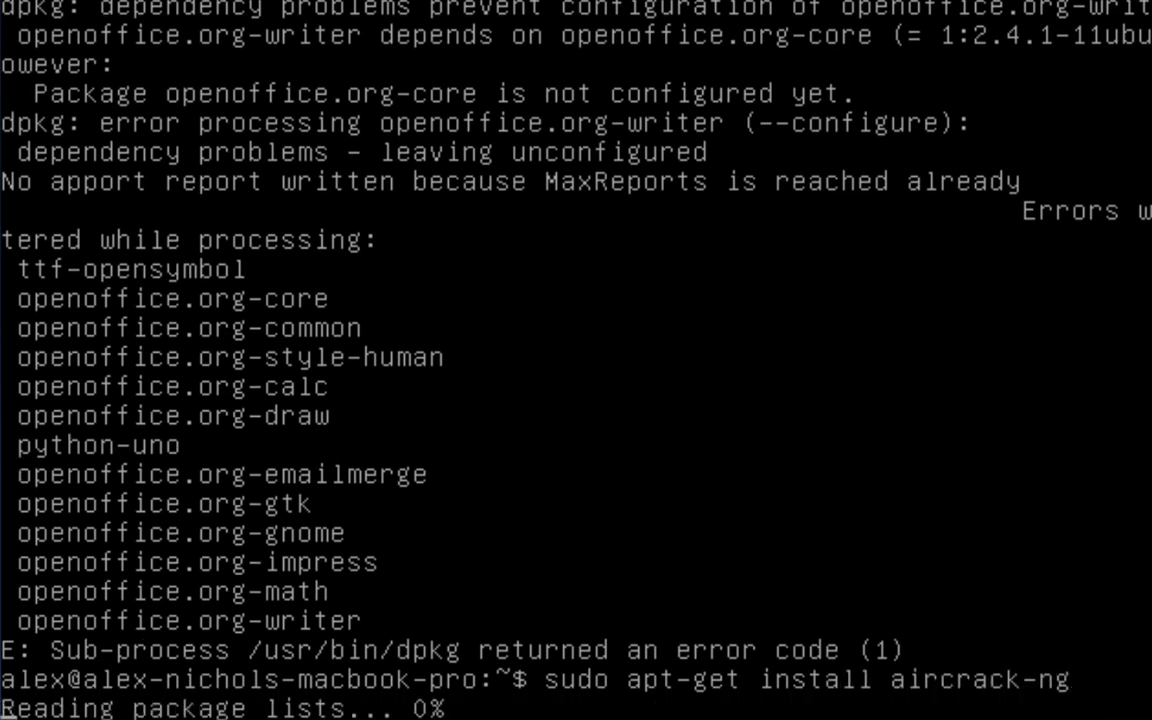
scroll(down, 3)
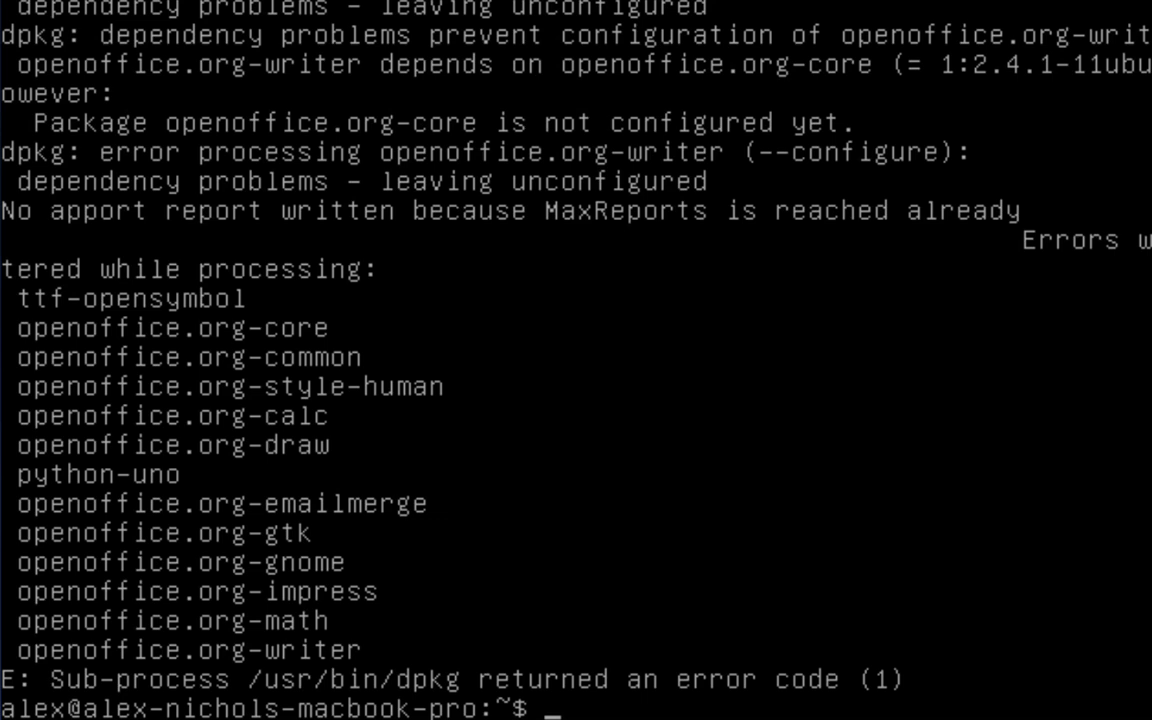
Type sudo apt-get remove aircrack as the command to uninstall the package
text(sudo)
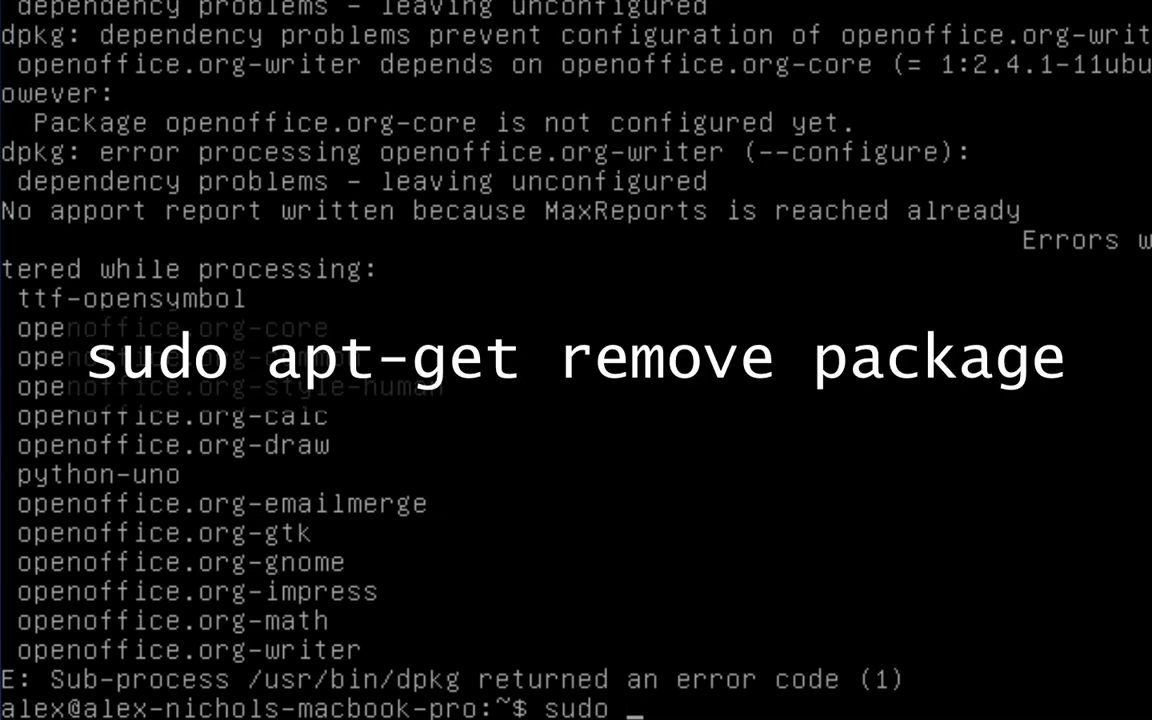
text(apt-get rem)
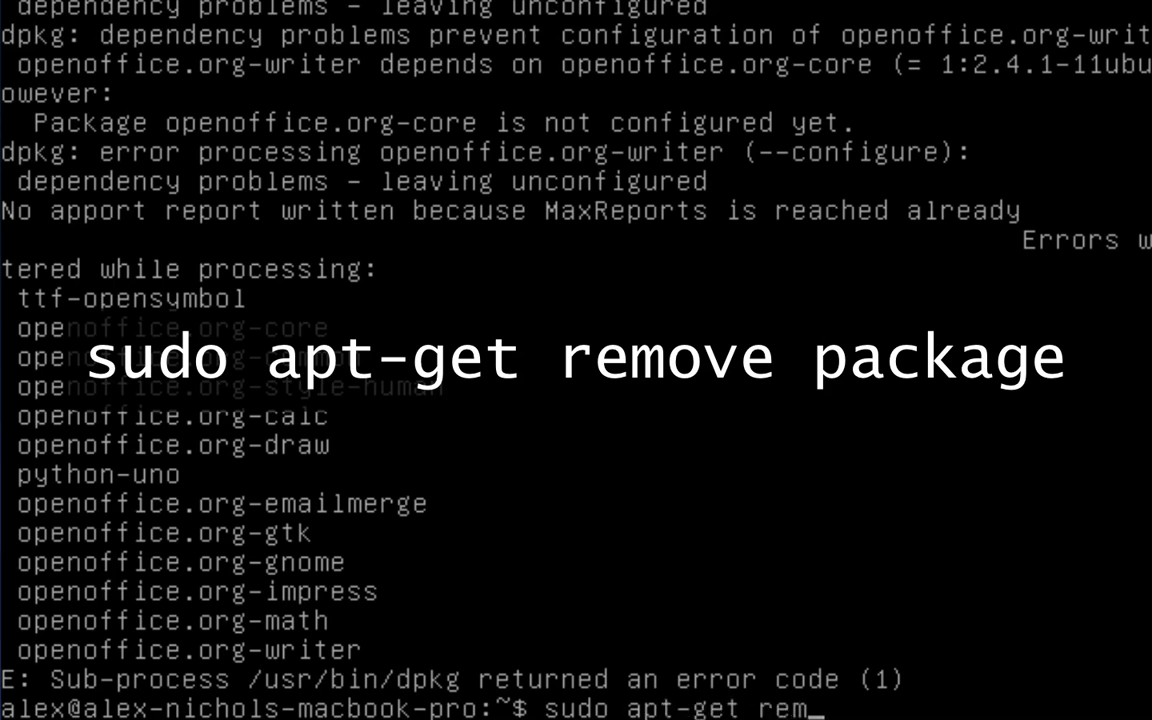
text(aircrack-0)
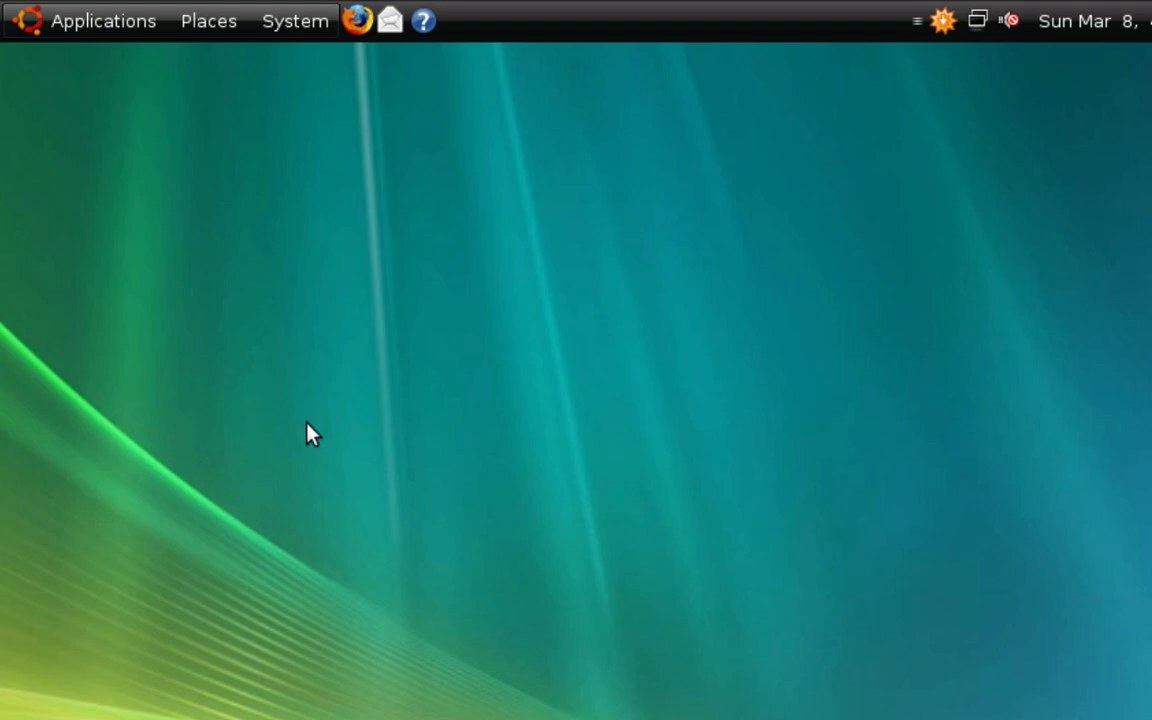
mouse_move(680, 442)
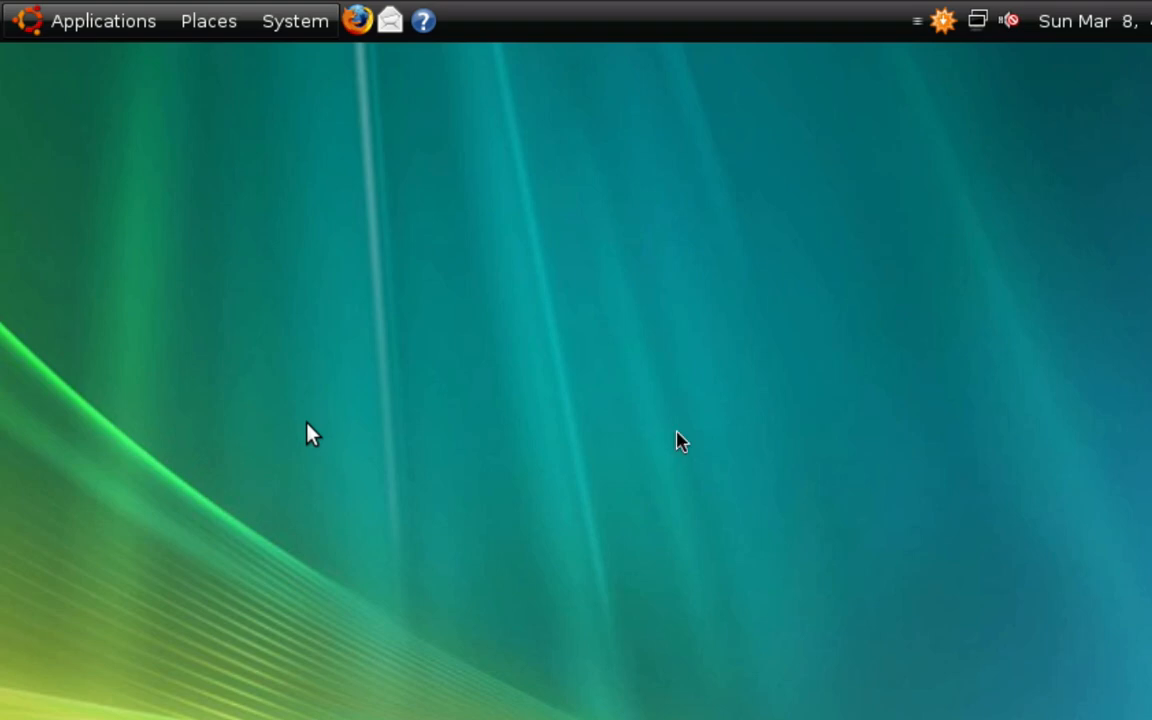